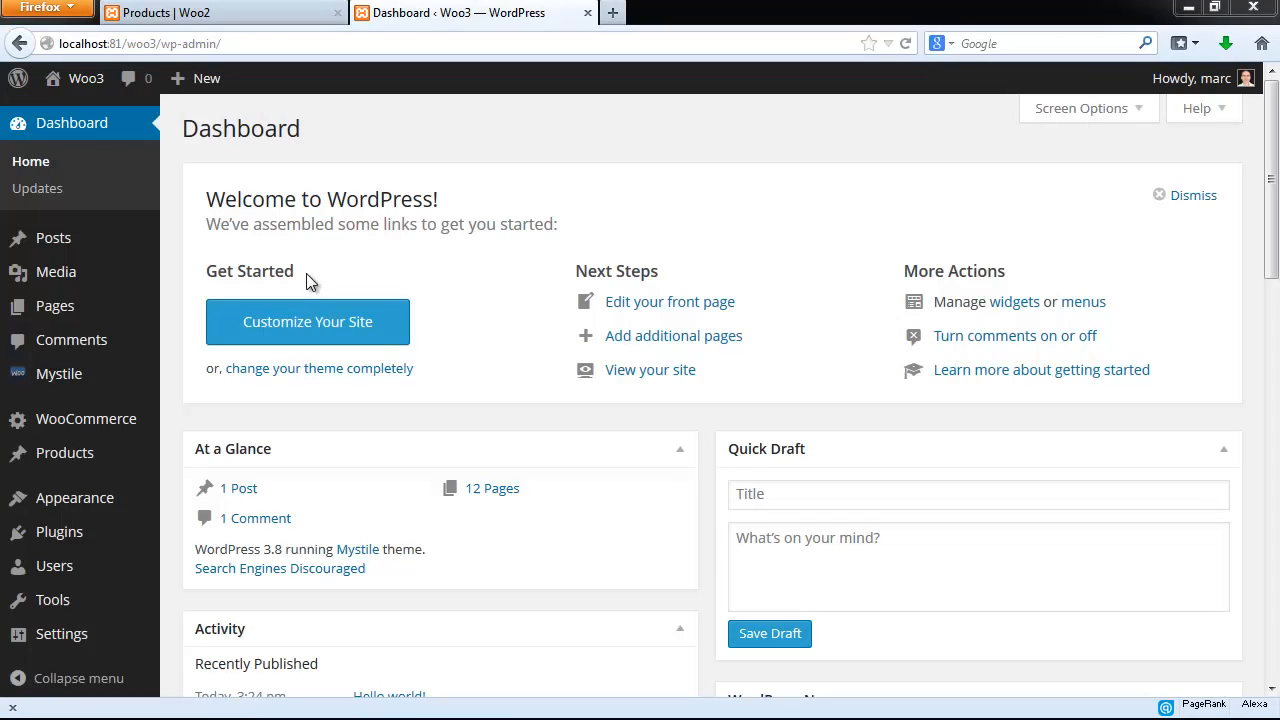
{"action": "mouse_move", "coordinate": [56, 306]}
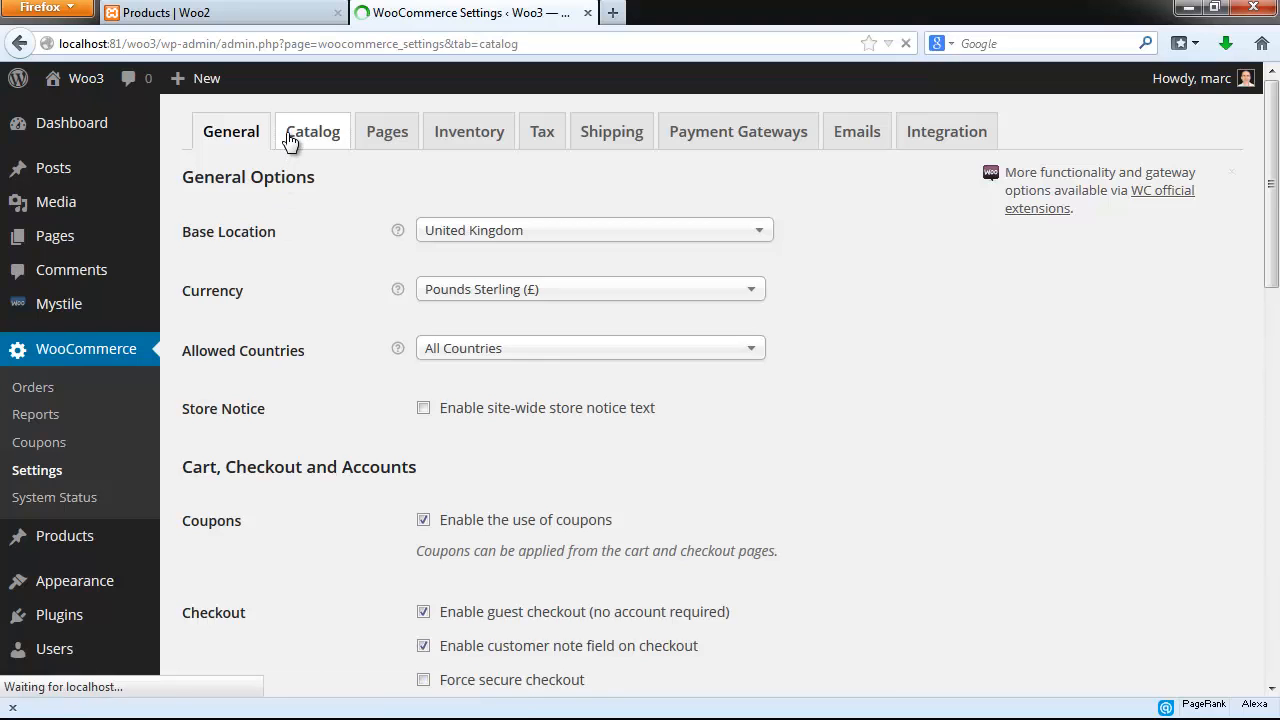
Show the Catalog settings' image options for catalog, single product and thumbnail sizes.
{"action": "left_click", "coordinate": [312, 132]}
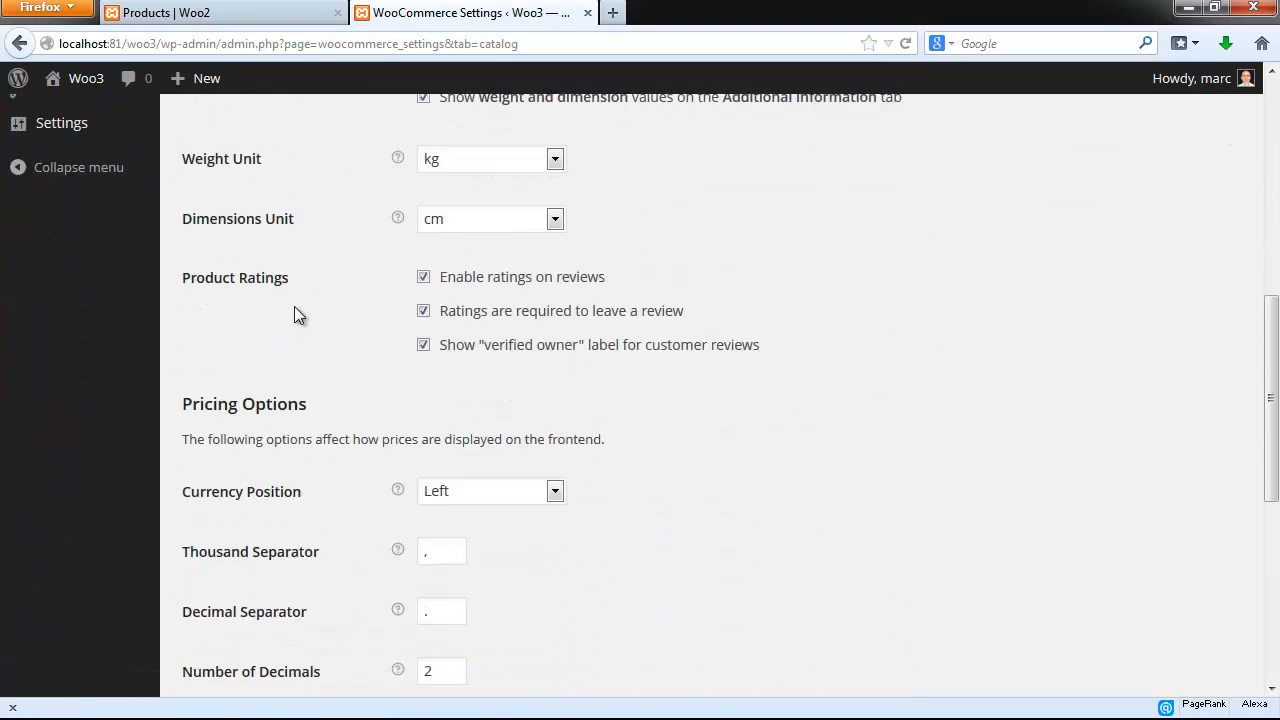
{"action": "scroll", "scroll_direction": "down", "scroll_amount": 3}
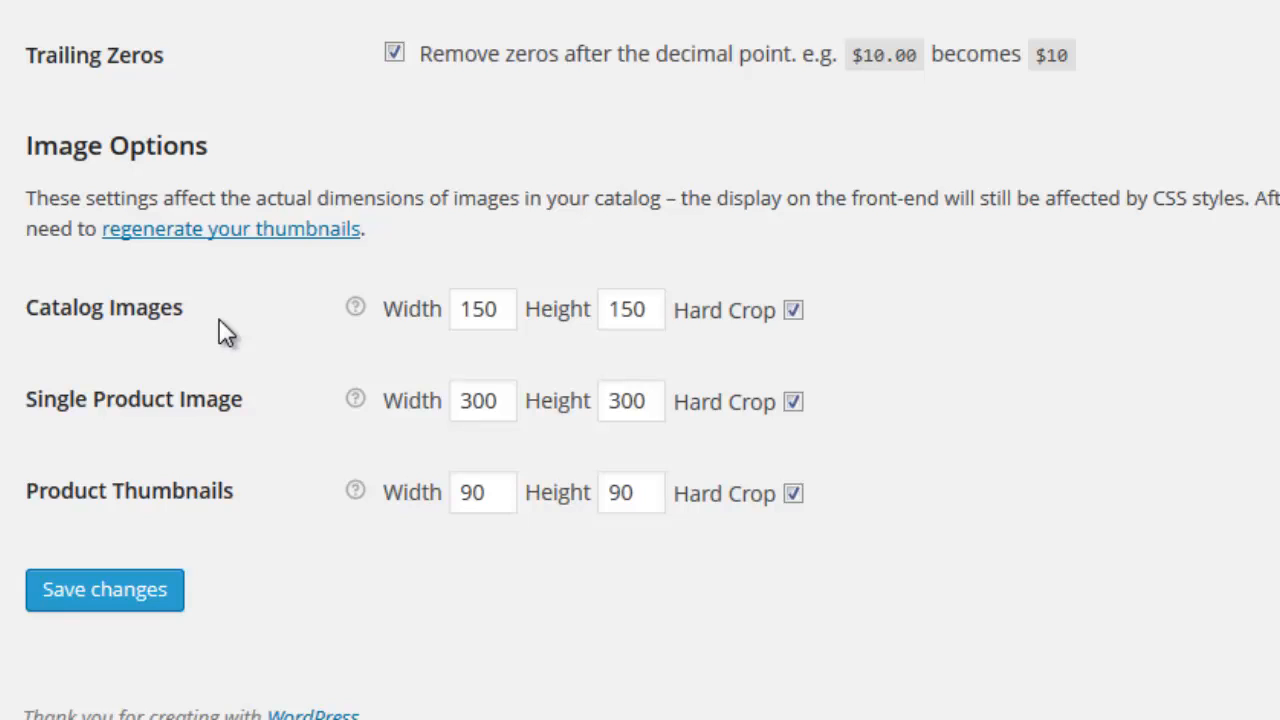
{"action": "mouse_move", "coordinate": [224, 350]}
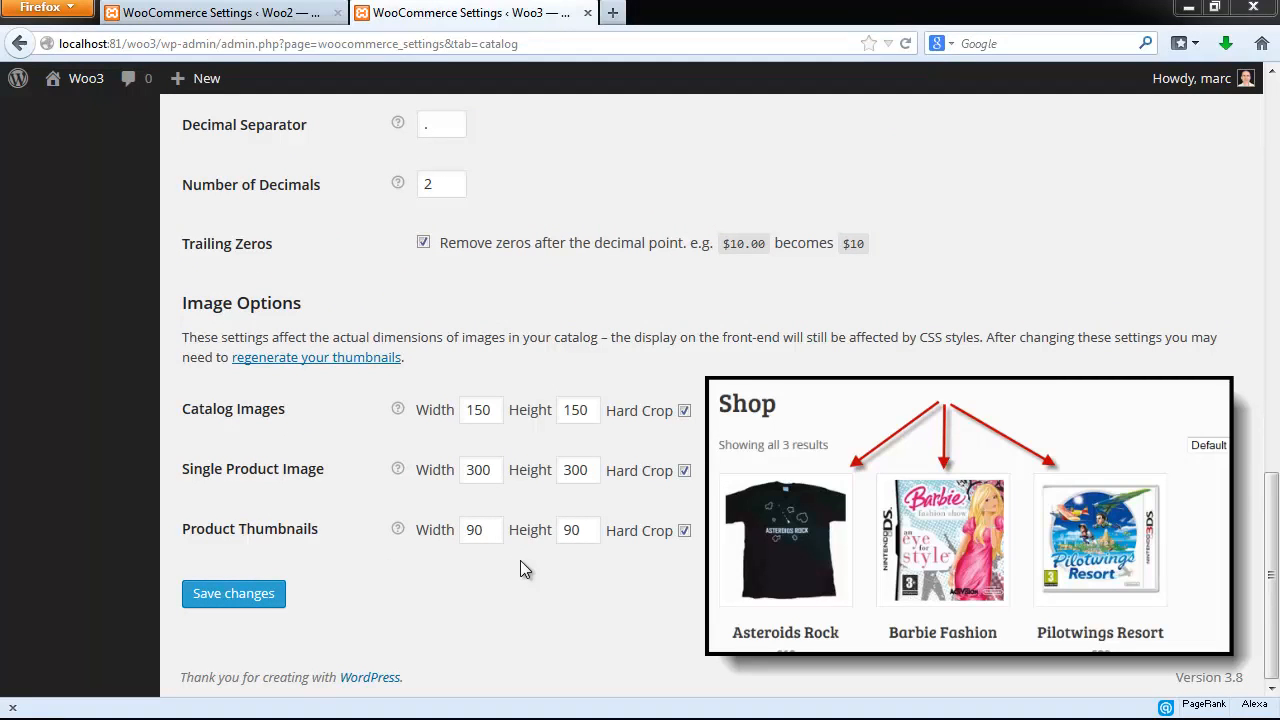
{"action": "mouse_move", "coordinate": [450, 504]}
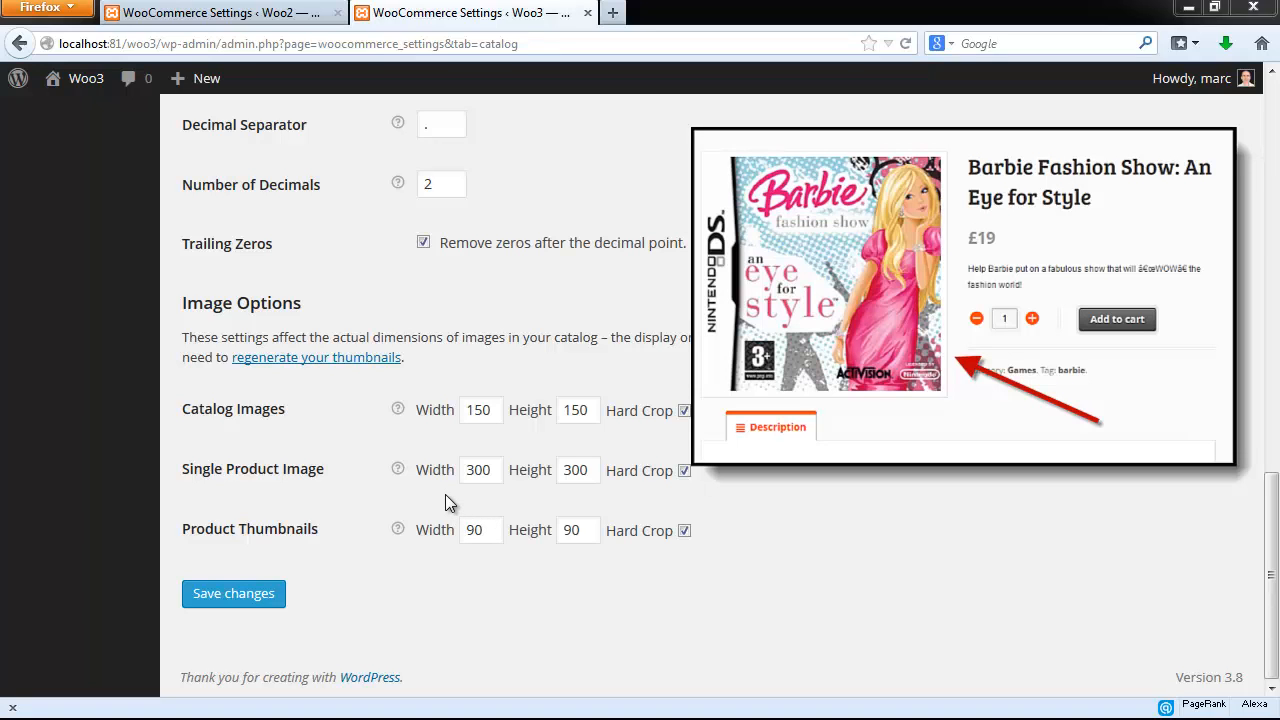
{"action": "mouse_move", "coordinate": [444, 476]}
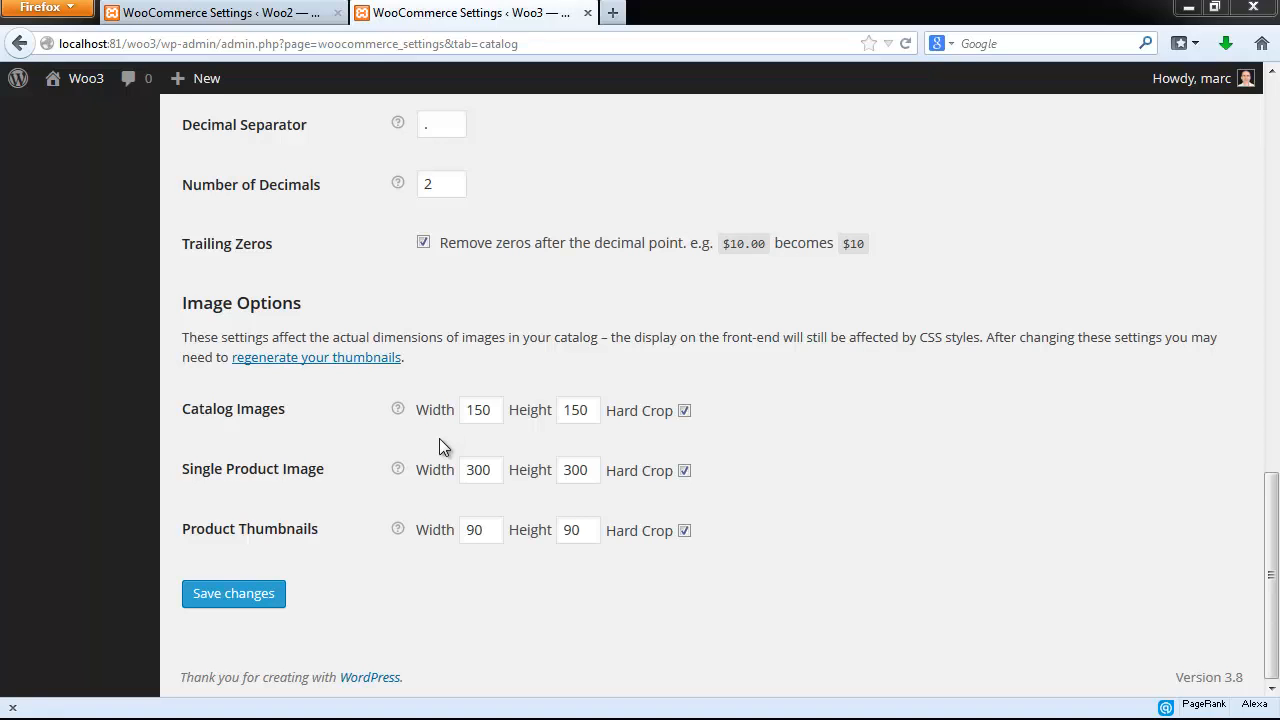
{"action": "mouse_move", "coordinate": [600, 670]}
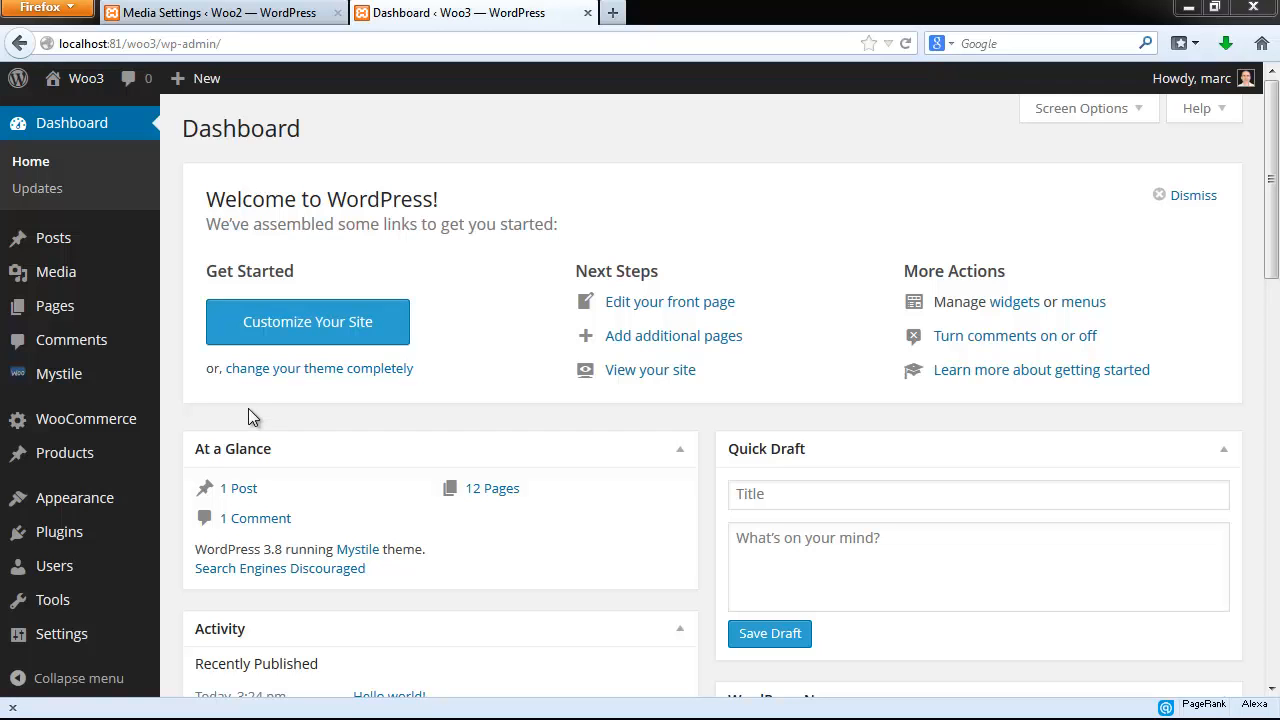
{"action": "mouse_move", "coordinate": [64, 452]}
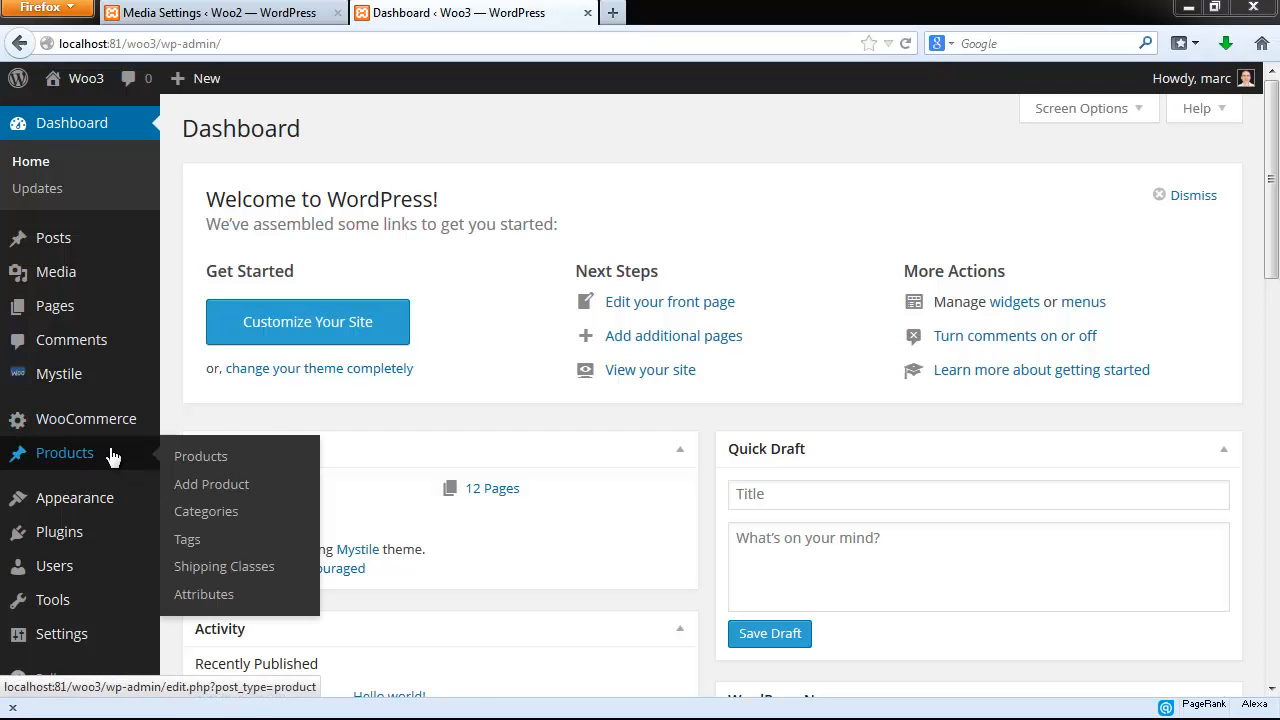
Go to the Product Categories page and focus the new category Name field.
{"action": "left_click", "coordinate": [204, 512]}
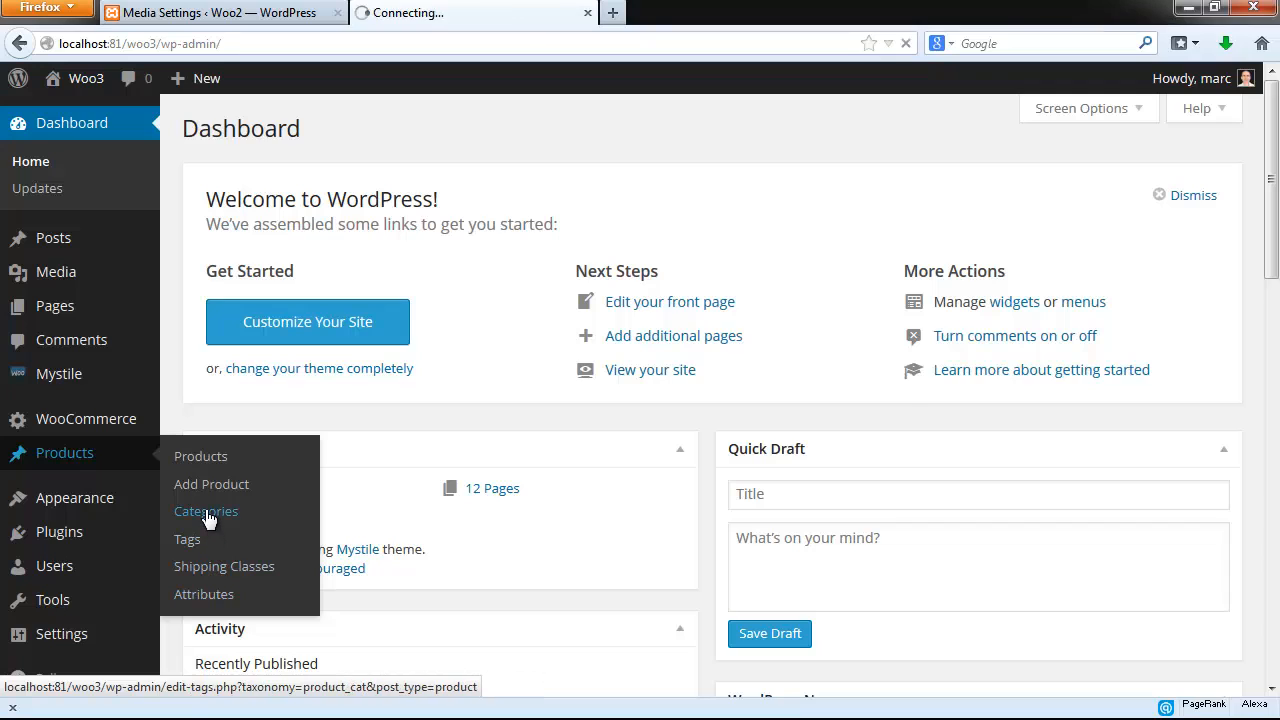
{"action": "left_click", "coordinate": [206, 512]}
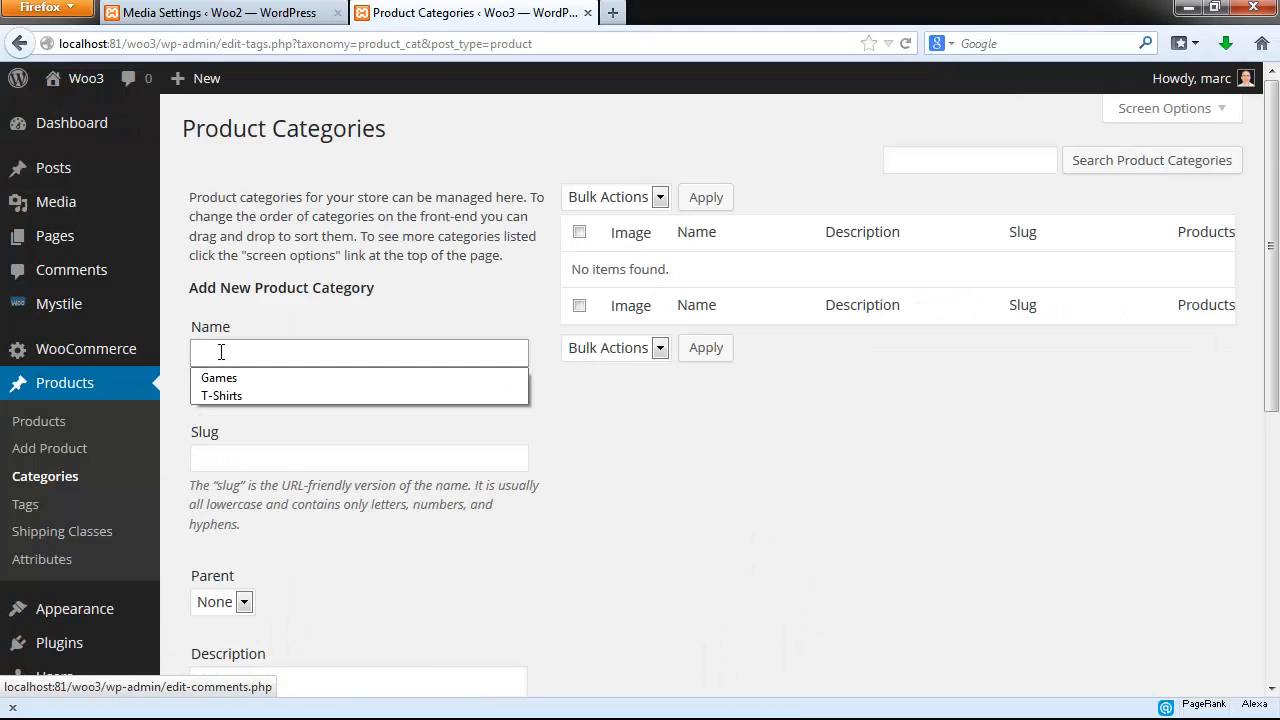
Add two product categories named Games and T-Shirts.
{"action": "type", "text": "Games"}
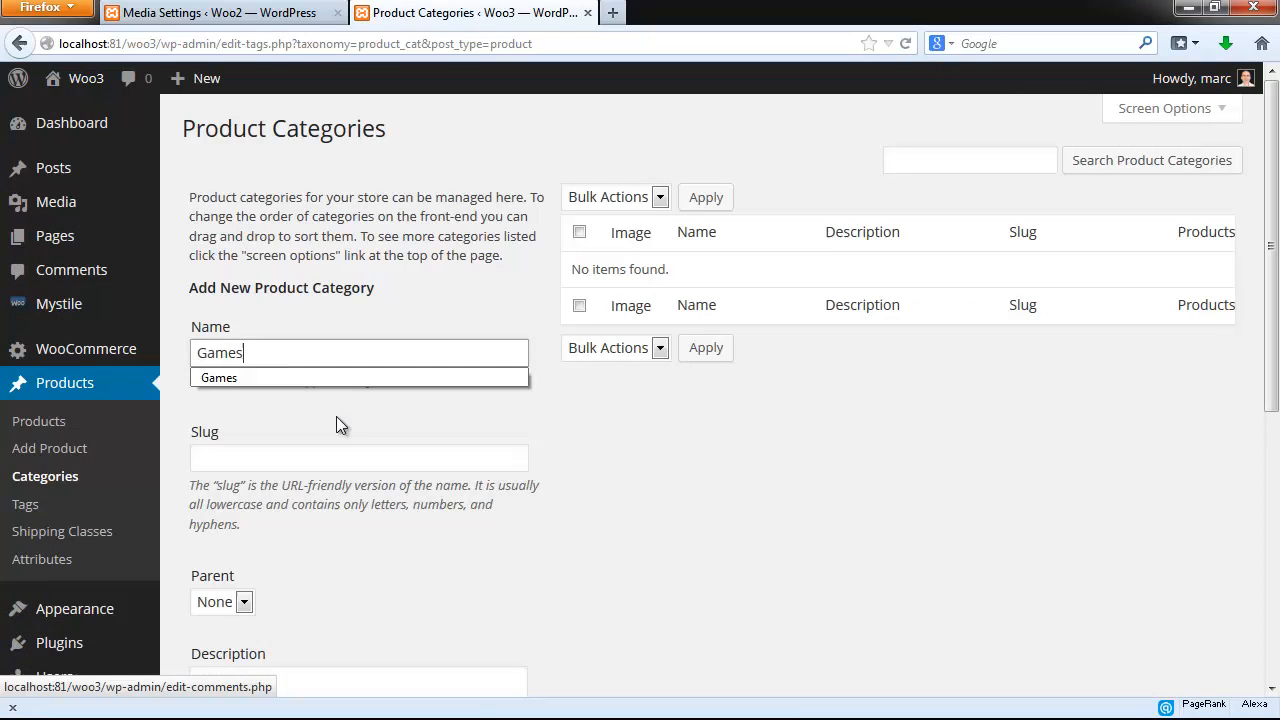
{"action": "scroll", "scroll_direction": "down", "scroll_amount": 3}
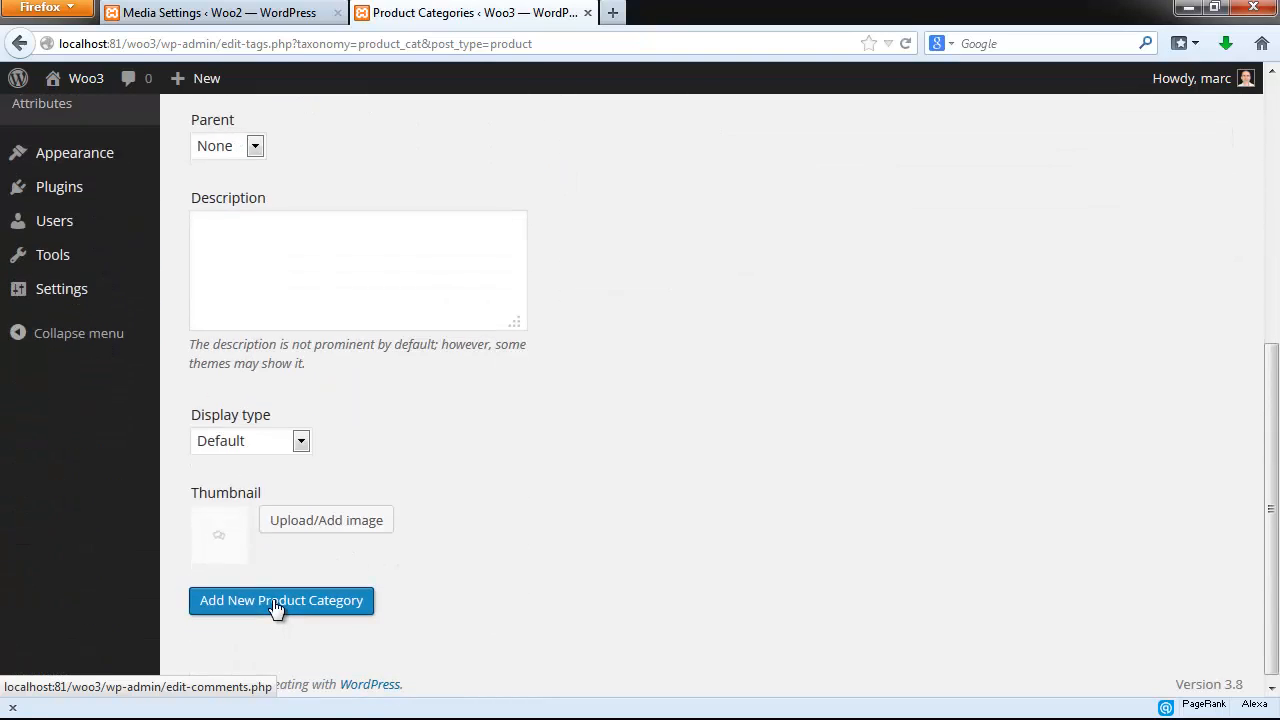
{"action": "mouse_move", "coordinate": [284, 556]}
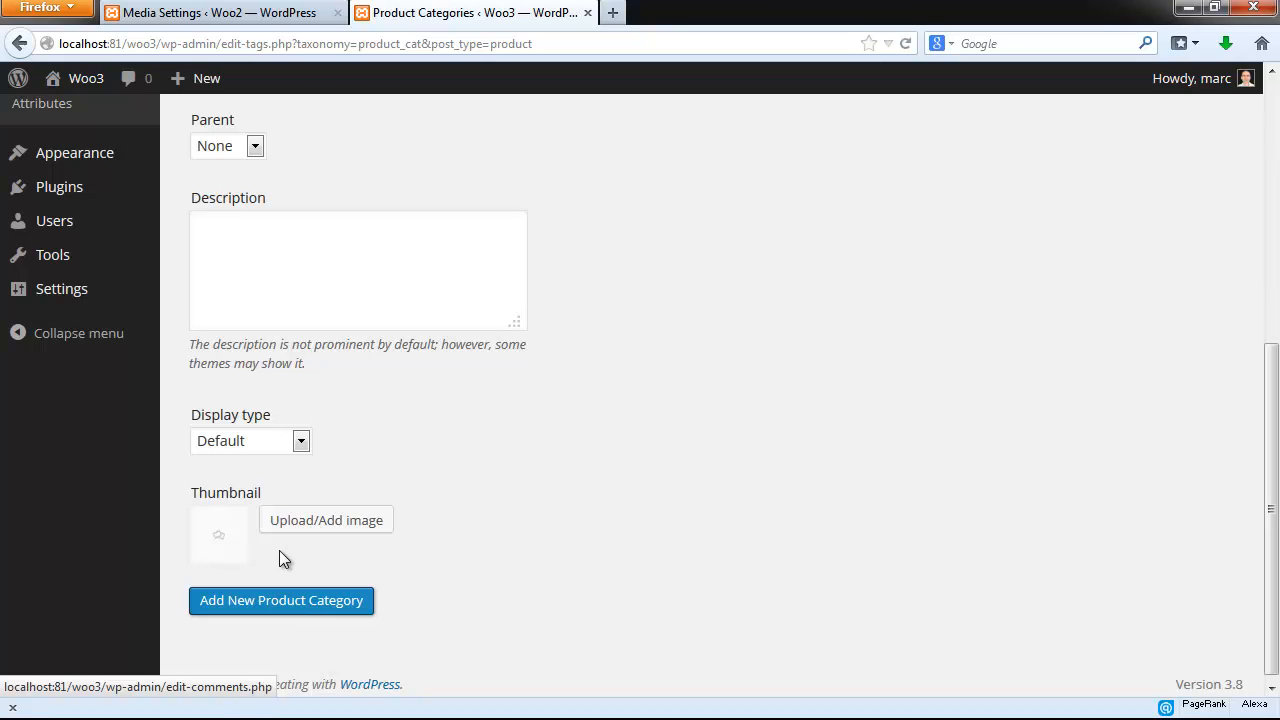
{"action": "mouse_move", "coordinate": [326, 520]}
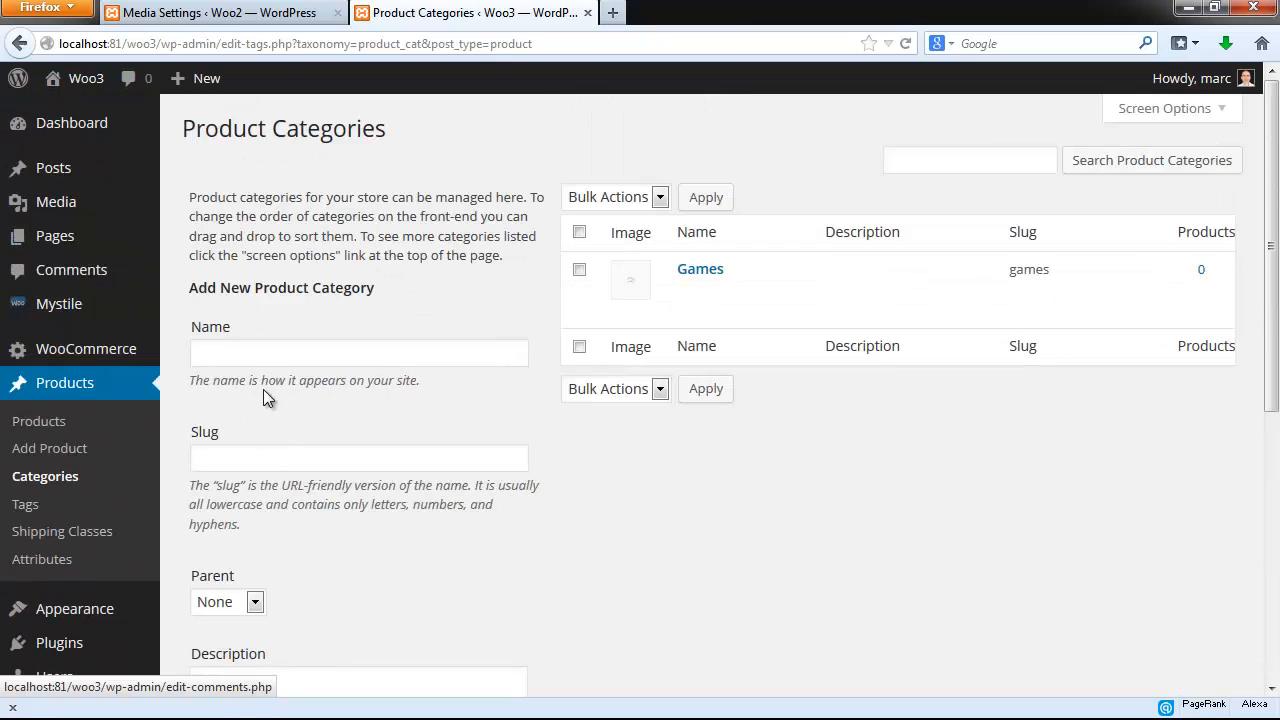
{"action": "type", "text": "T-Shirts"}
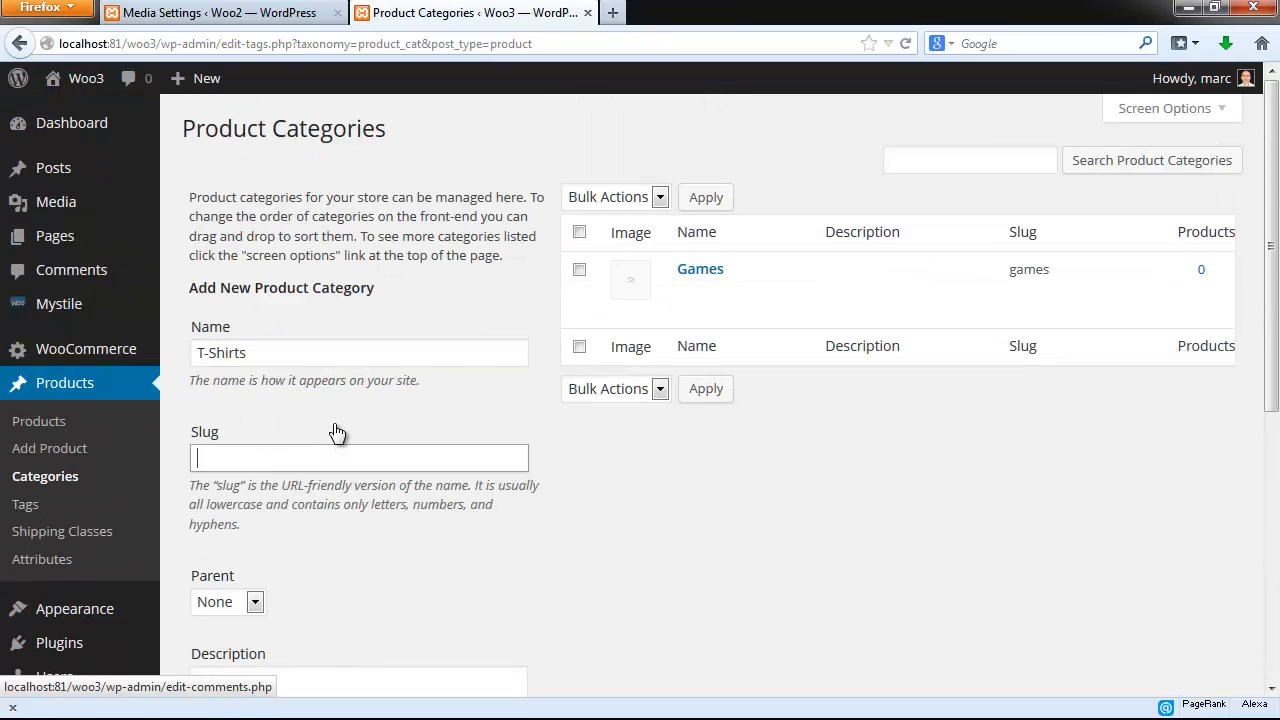
{"action": "scroll", "scroll_direction": "down", "scroll_amount": 3}
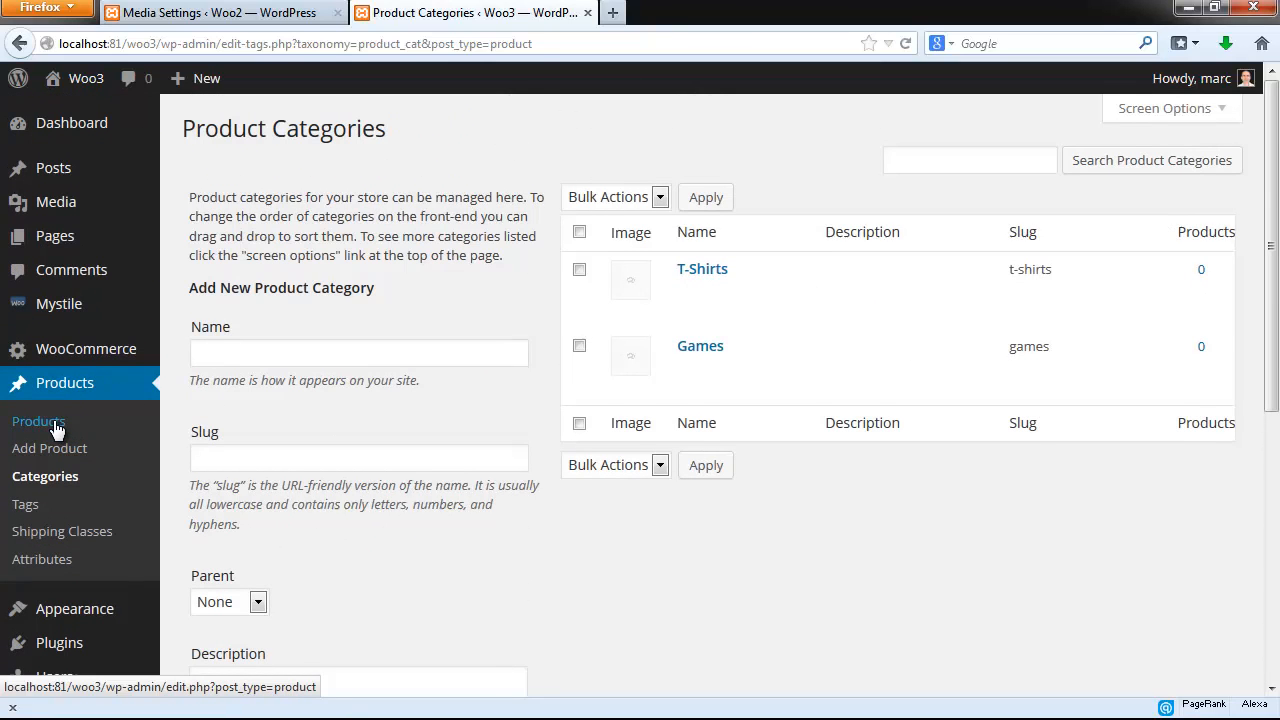
Start a new product from the Products menu, ready to enter its title.
{"action": "left_click", "coordinate": [40, 420]}
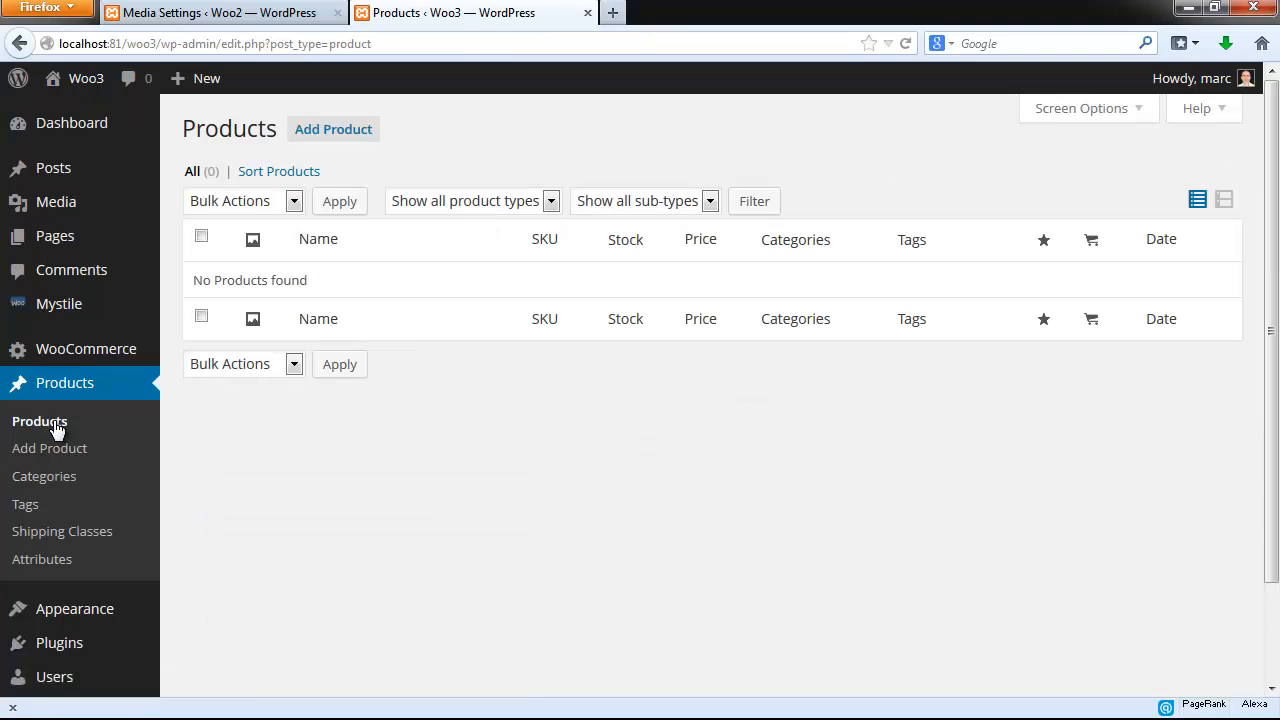
{"action": "left_click", "coordinate": [48, 448]}
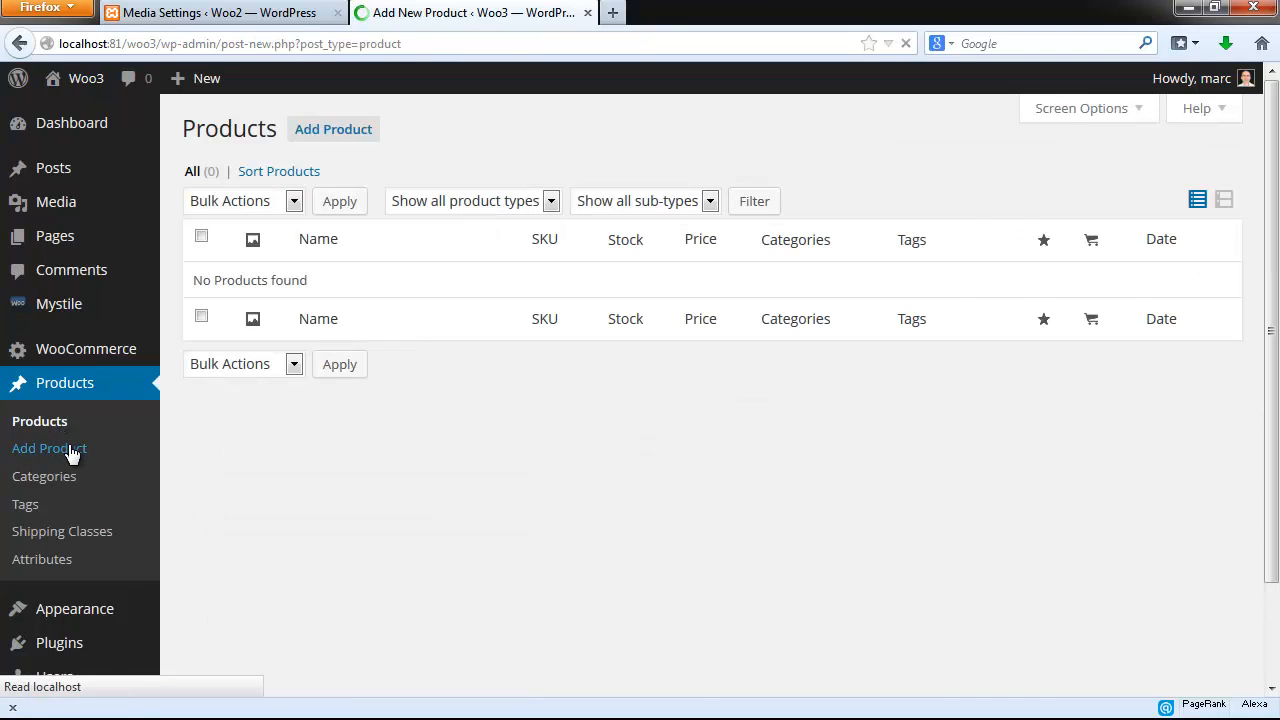
{"action": "left_click", "coordinate": [48, 448]}
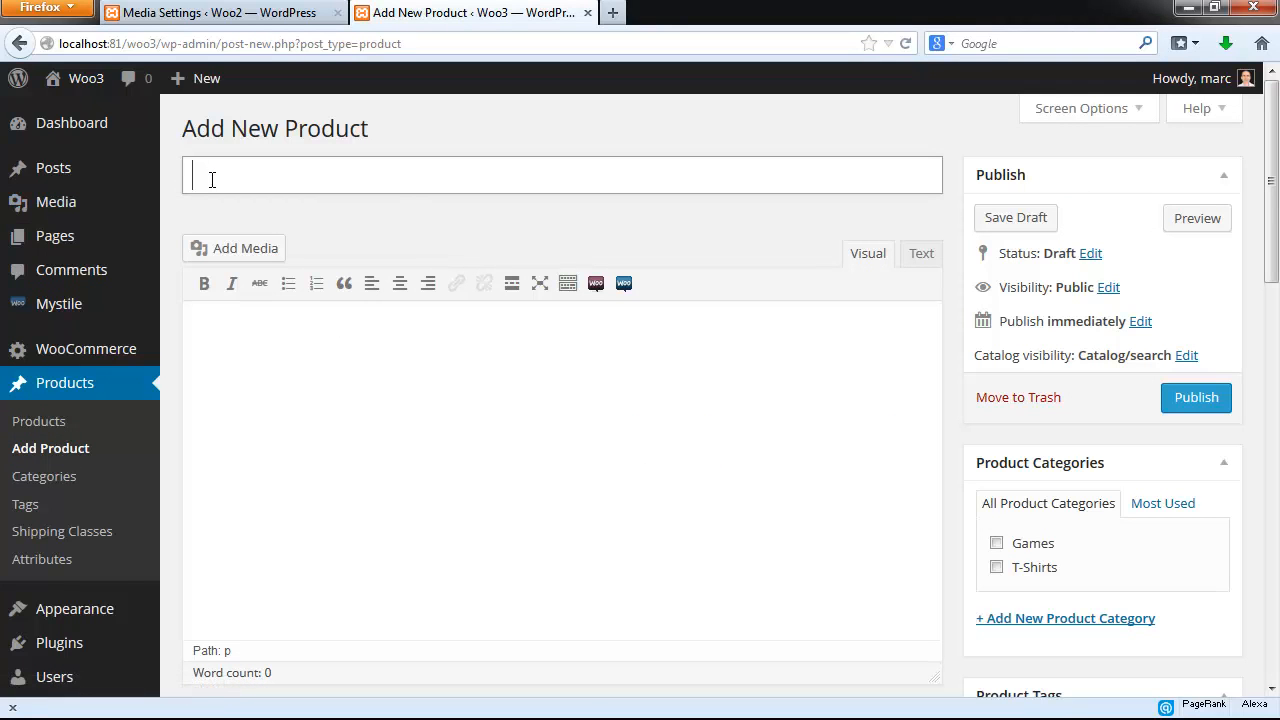
Title the product 'Barbie Fashion Show: An Eye for Style' and paste its feature description.
{"action": "type", "text": "Barbie Fashion Show: An Eye for Style"}
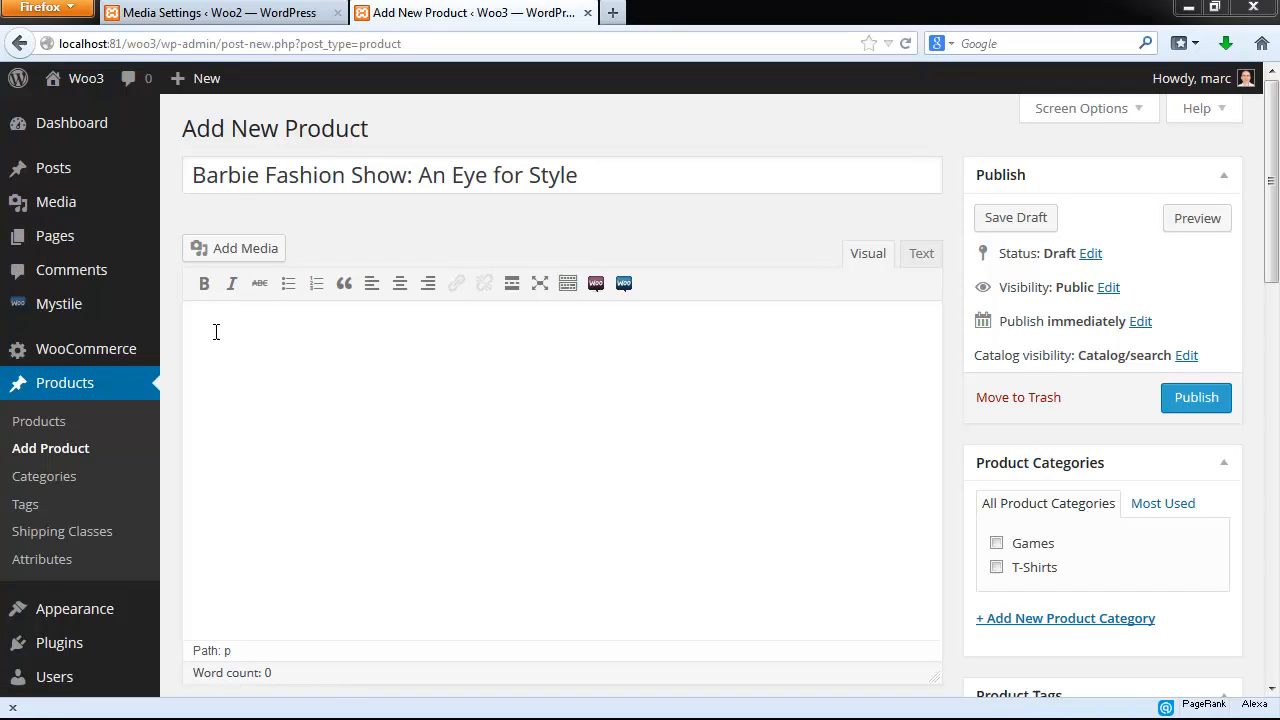
{"action": "right_click", "coordinate": [218, 336]}
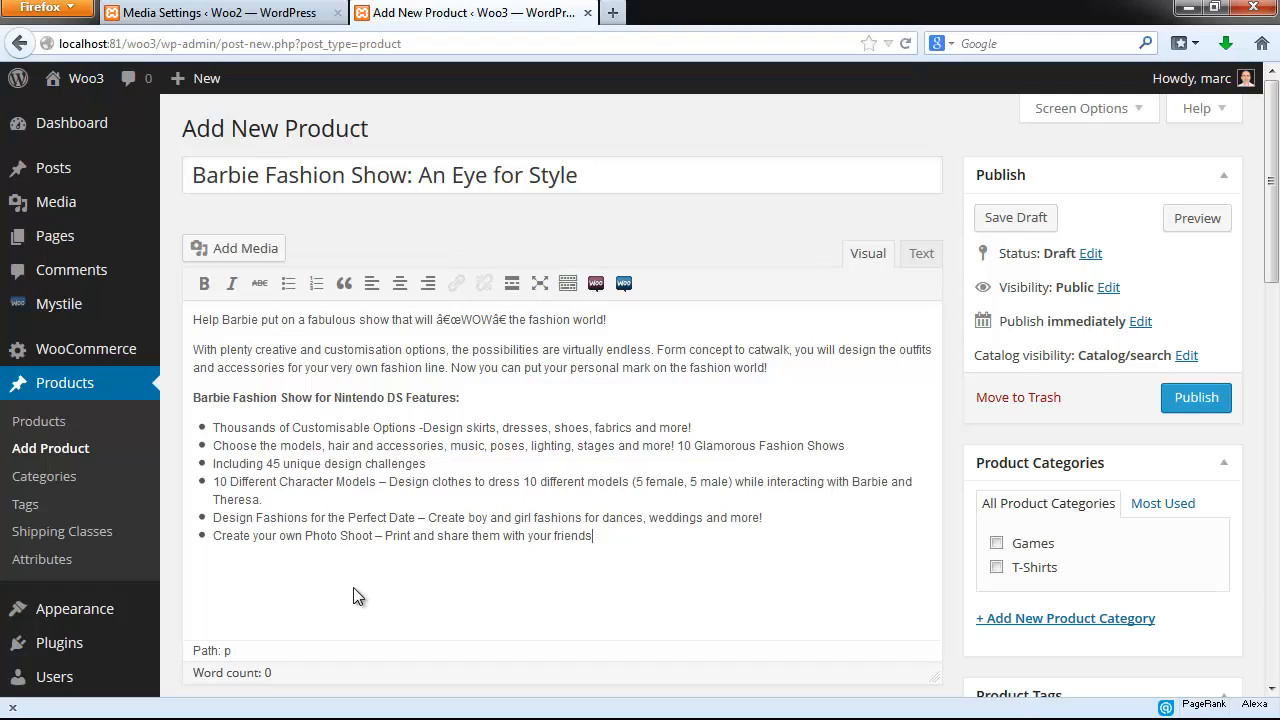
{"action": "mouse_move", "coordinate": [1226, 562]}
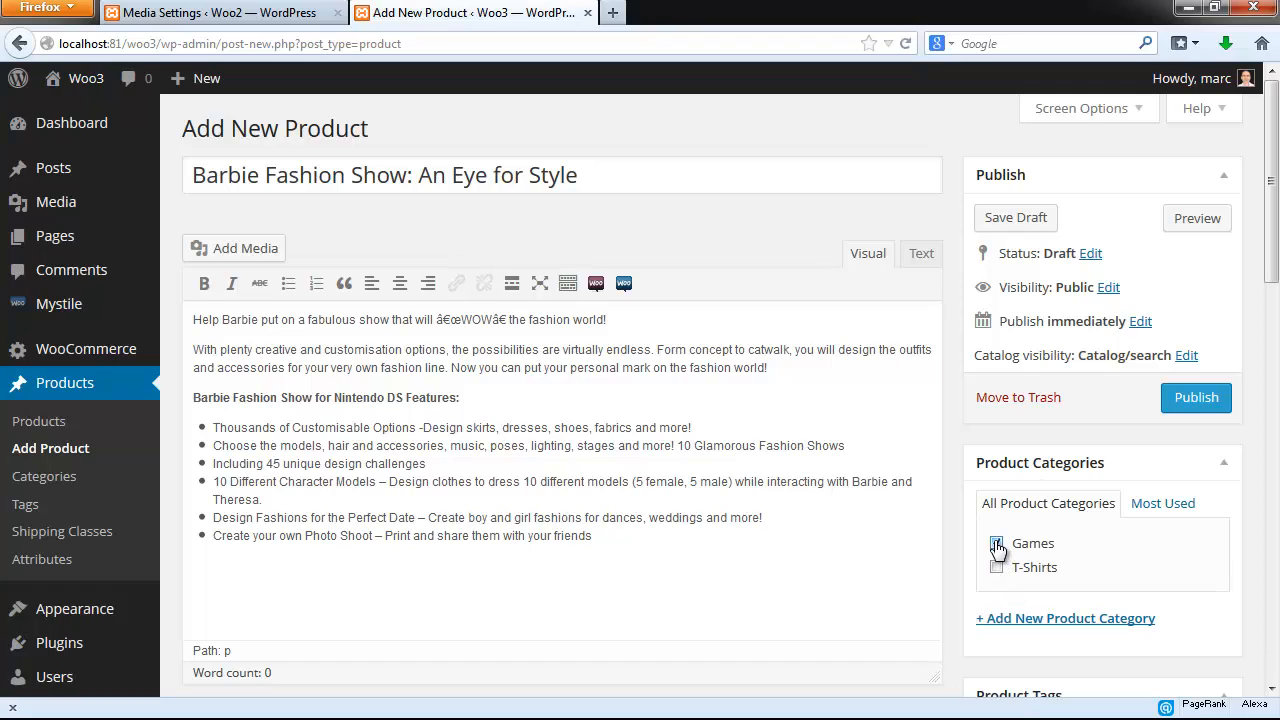
File the product under the Games category and add the product tag 'barbie'.
{"action": "left_click", "coordinate": [996, 544]}
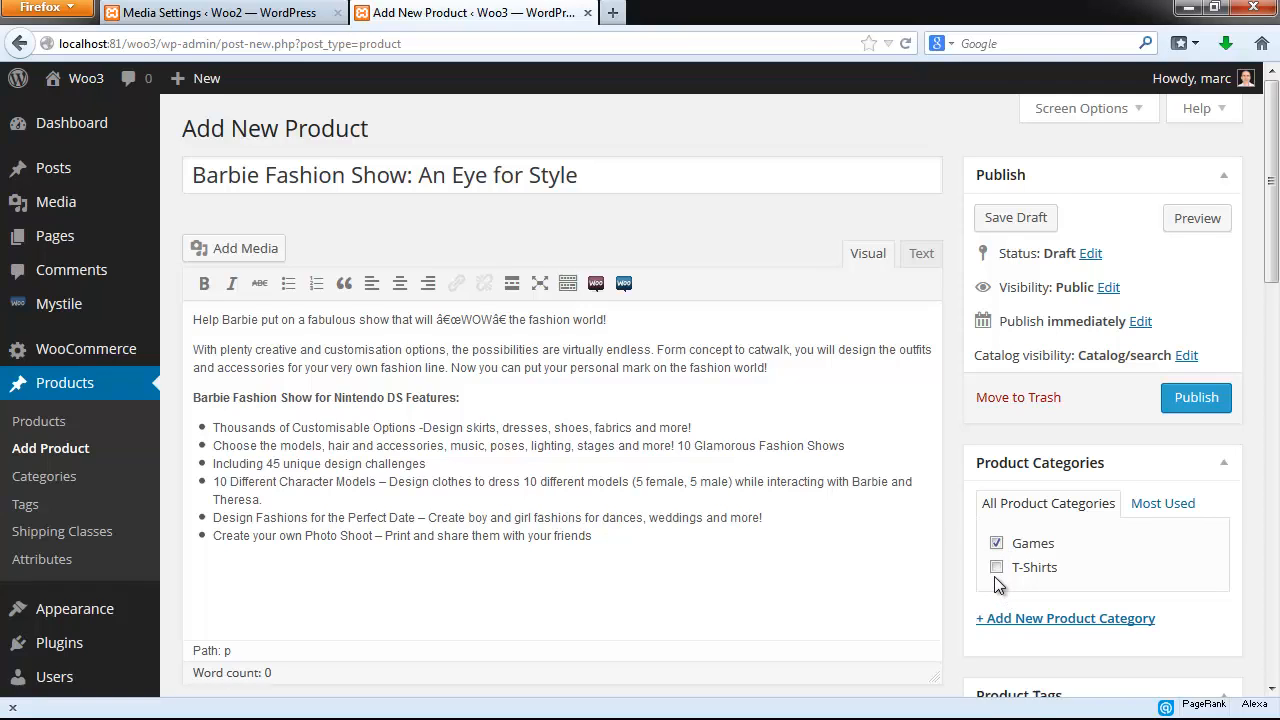
{"action": "left_click", "coordinate": [996, 568]}
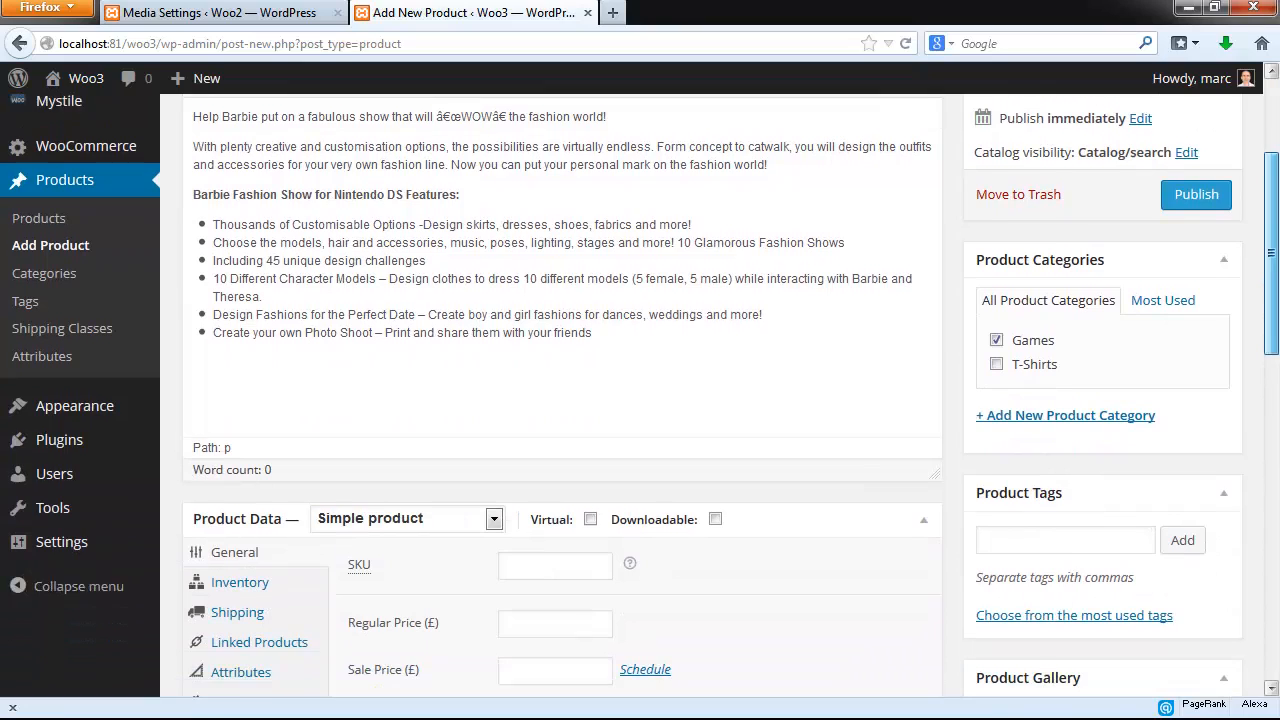
{"action": "scroll", "scroll_direction": "down", "scroll_amount": 3}
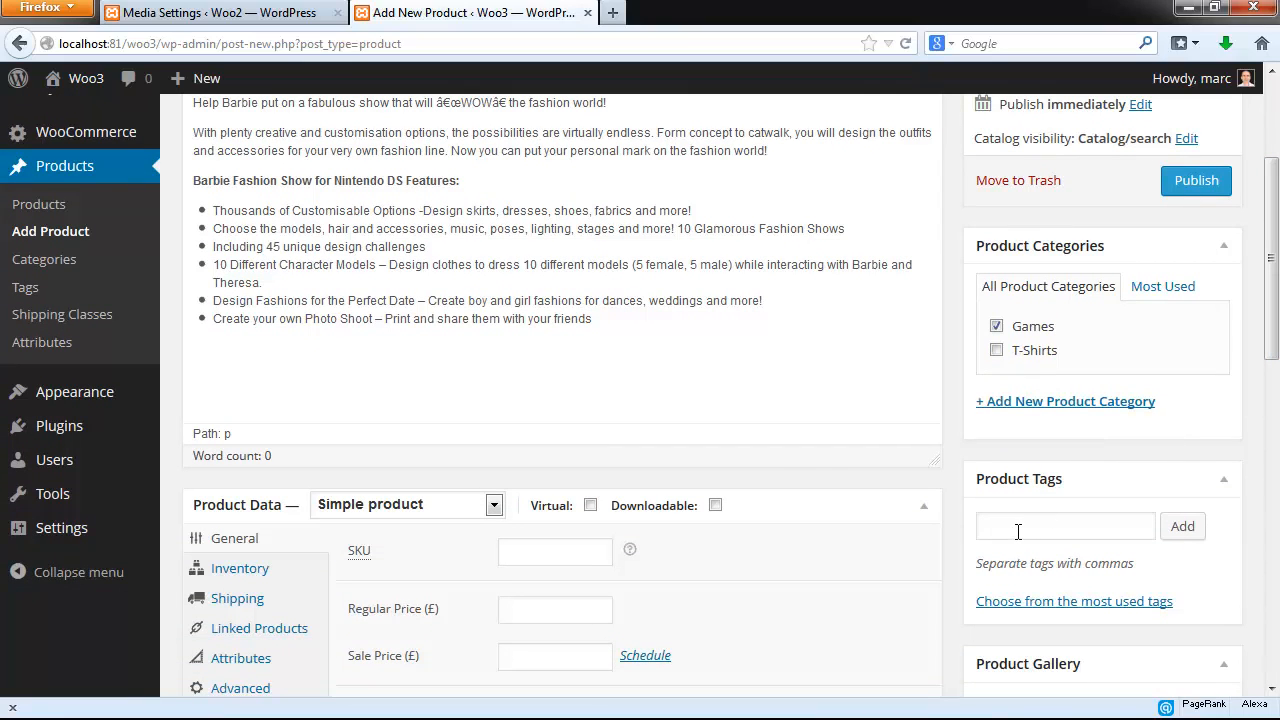
{"action": "type", "text": "b"}
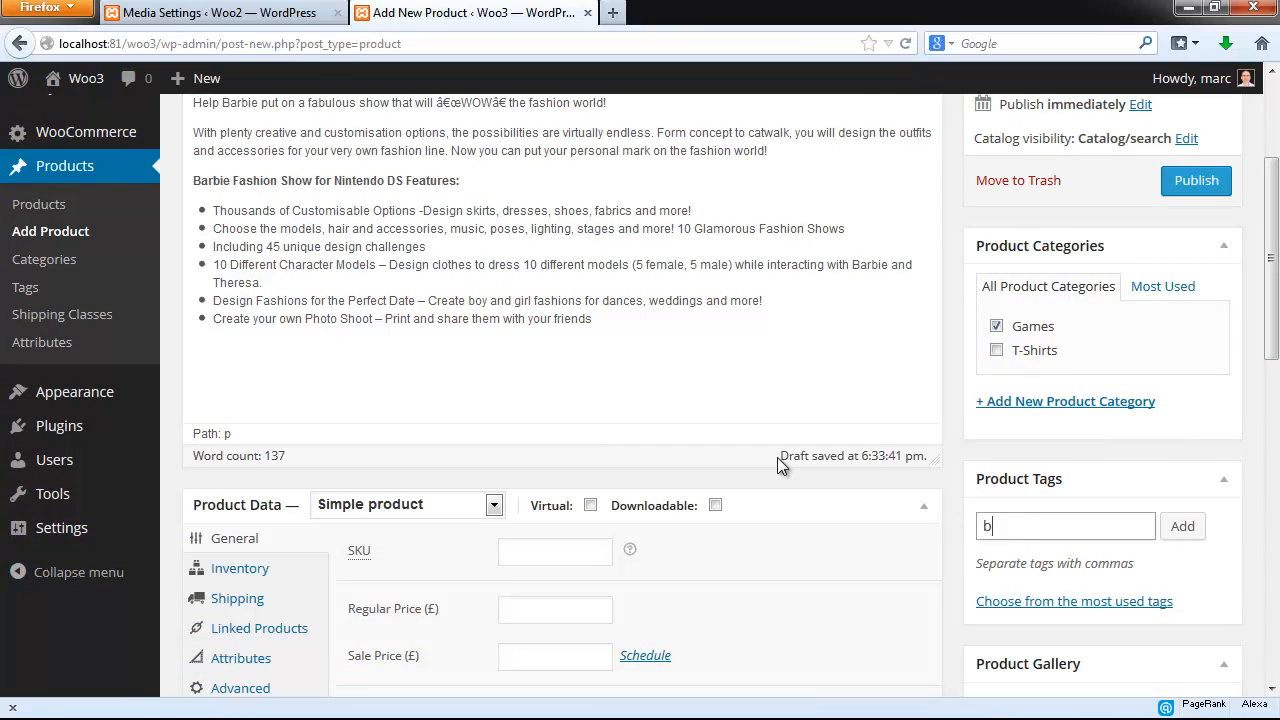
{"action": "type", "text": "arbie"}
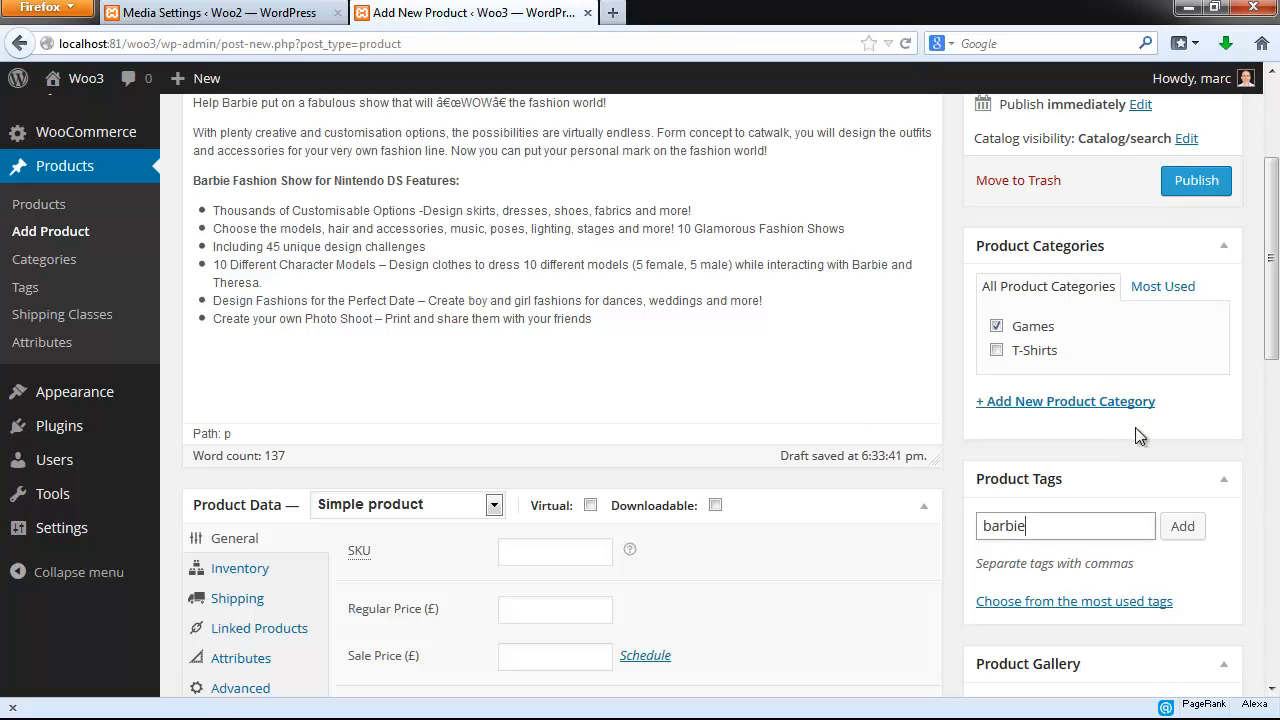
{"action": "left_click", "coordinate": [1182, 524]}
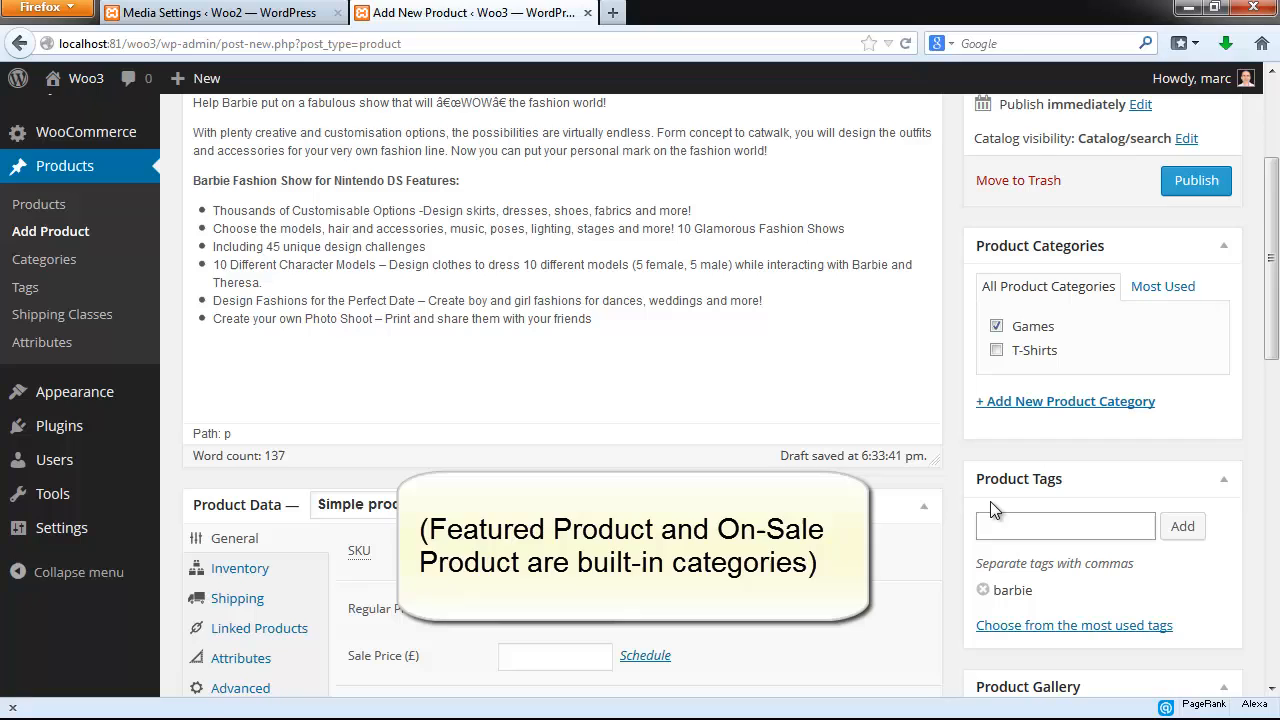
{"action": "scroll", "scroll_direction": "down", "scroll_amount": 3}
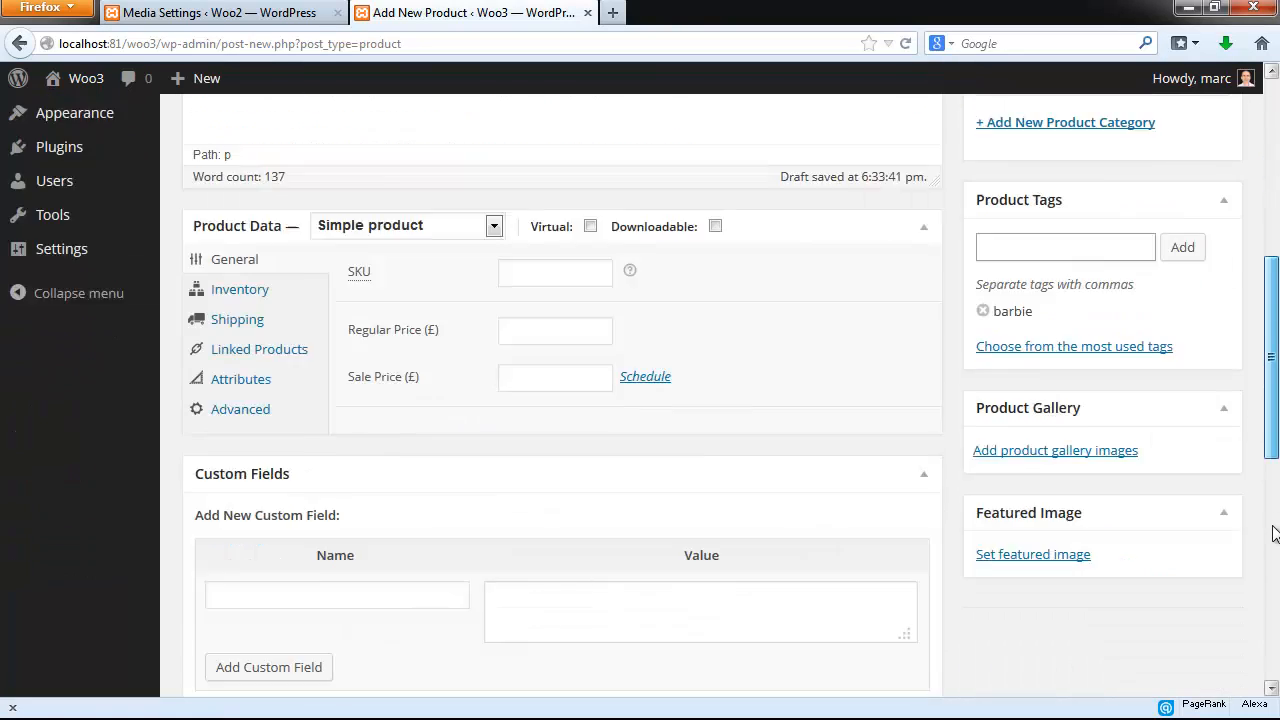
Upload barbie.jpeg from the computer and set it as the product's featured image.
{"action": "scroll", "scroll_direction": "down", "scroll_amount": 3}
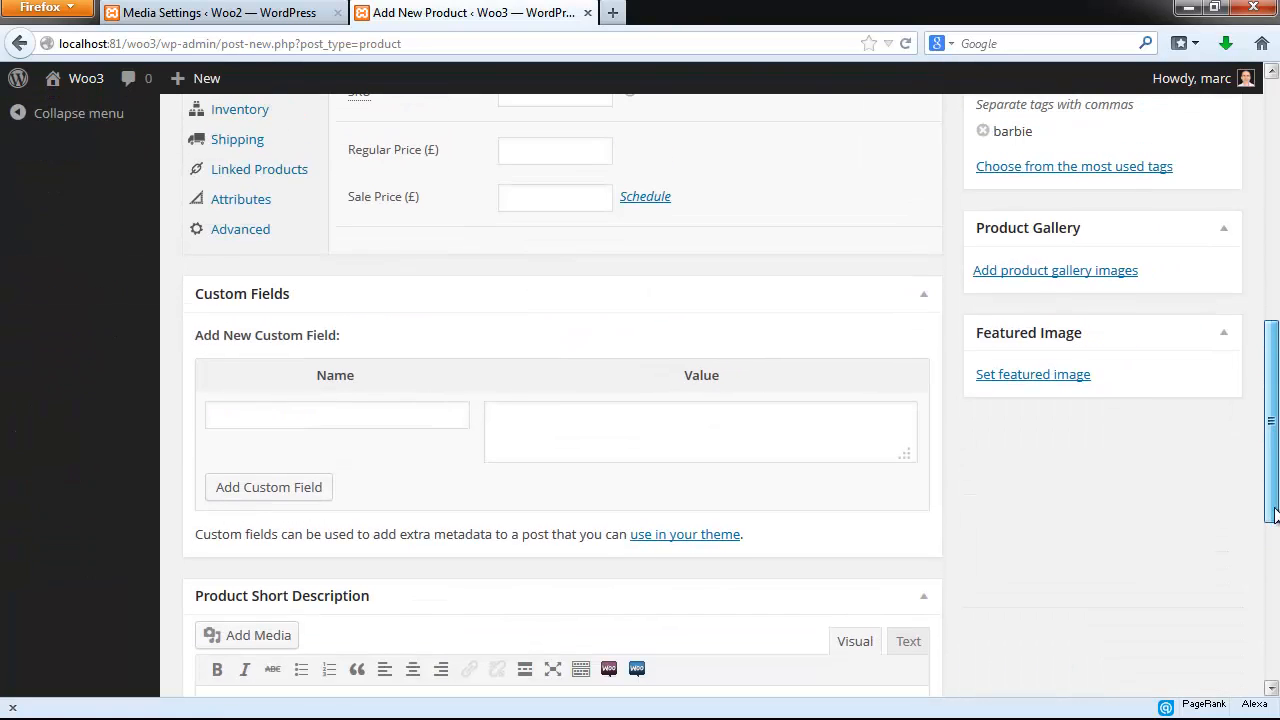
{"action": "left_click", "coordinate": [1032, 374]}
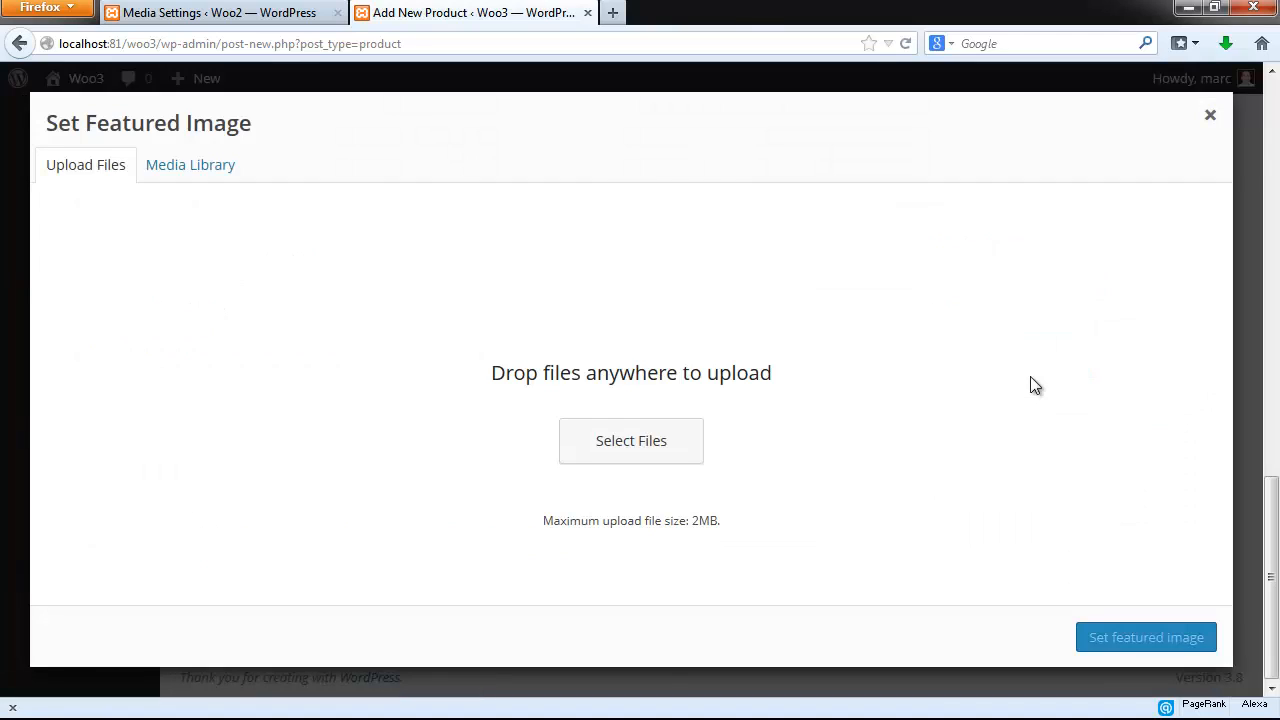
{"action": "left_click", "coordinate": [632, 440]}
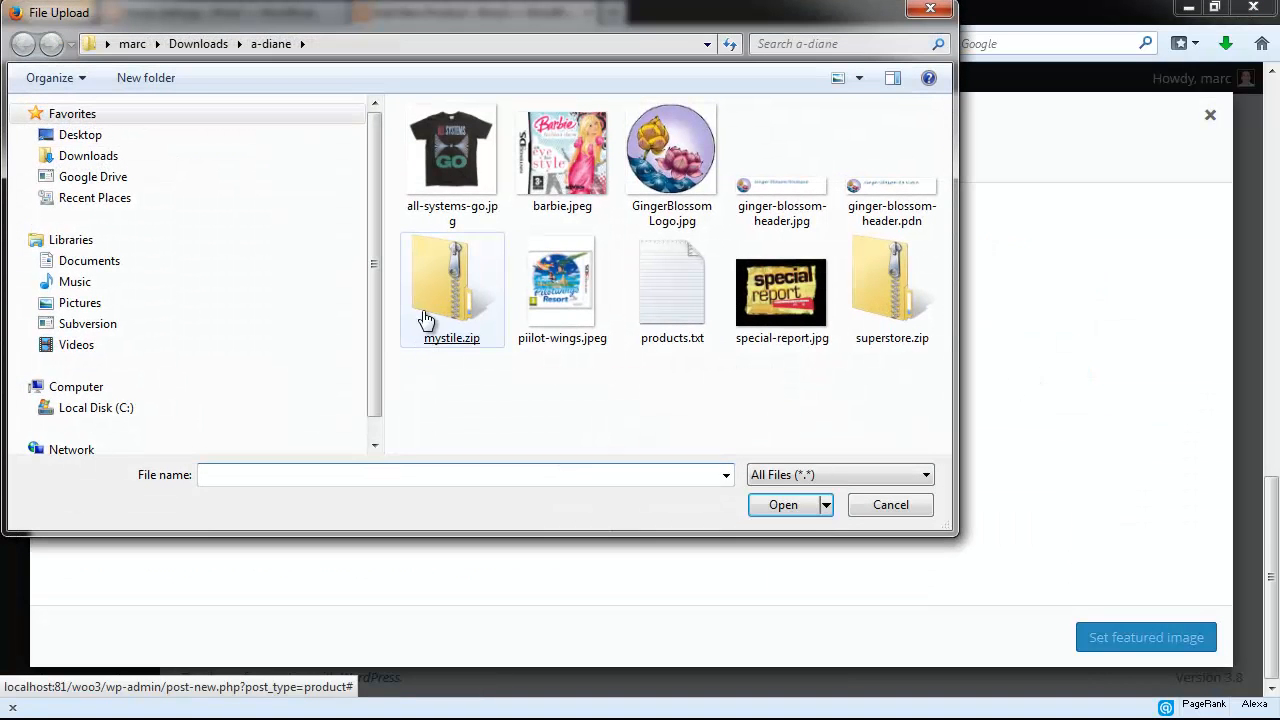
{"action": "left_click", "coordinate": [560, 156]}
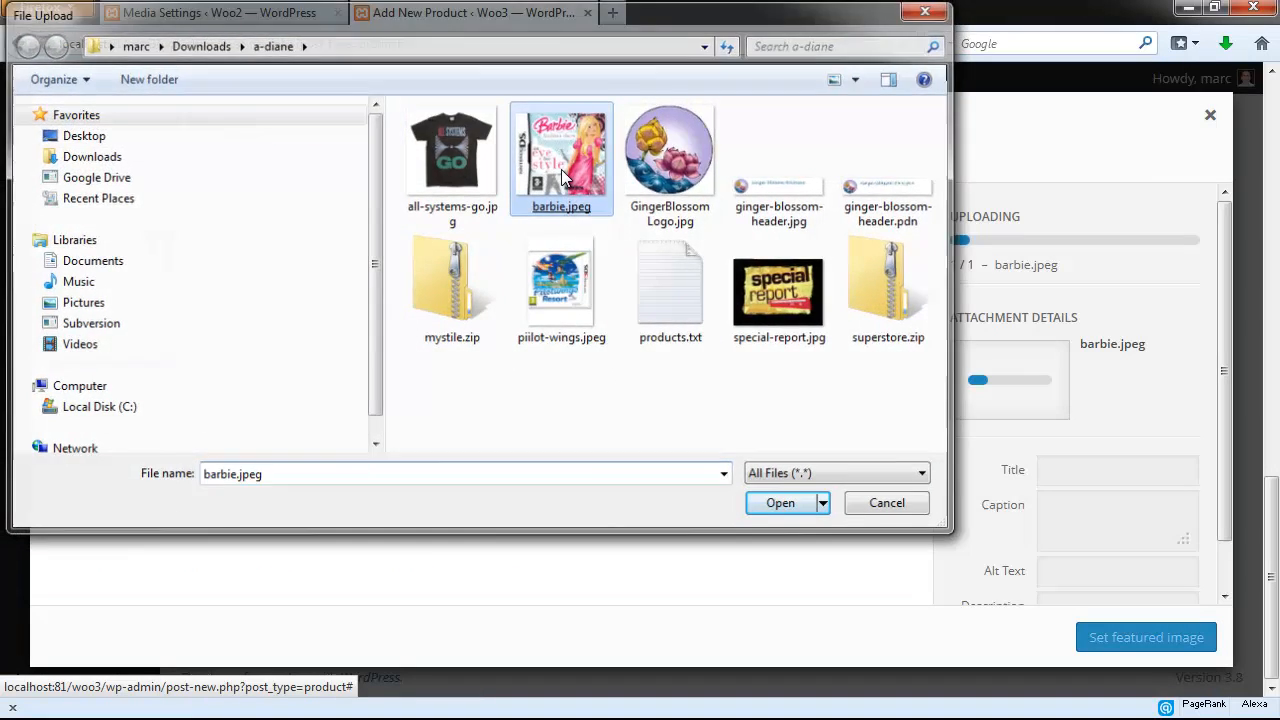
{"action": "left_click", "coordinate": [780, 502]}
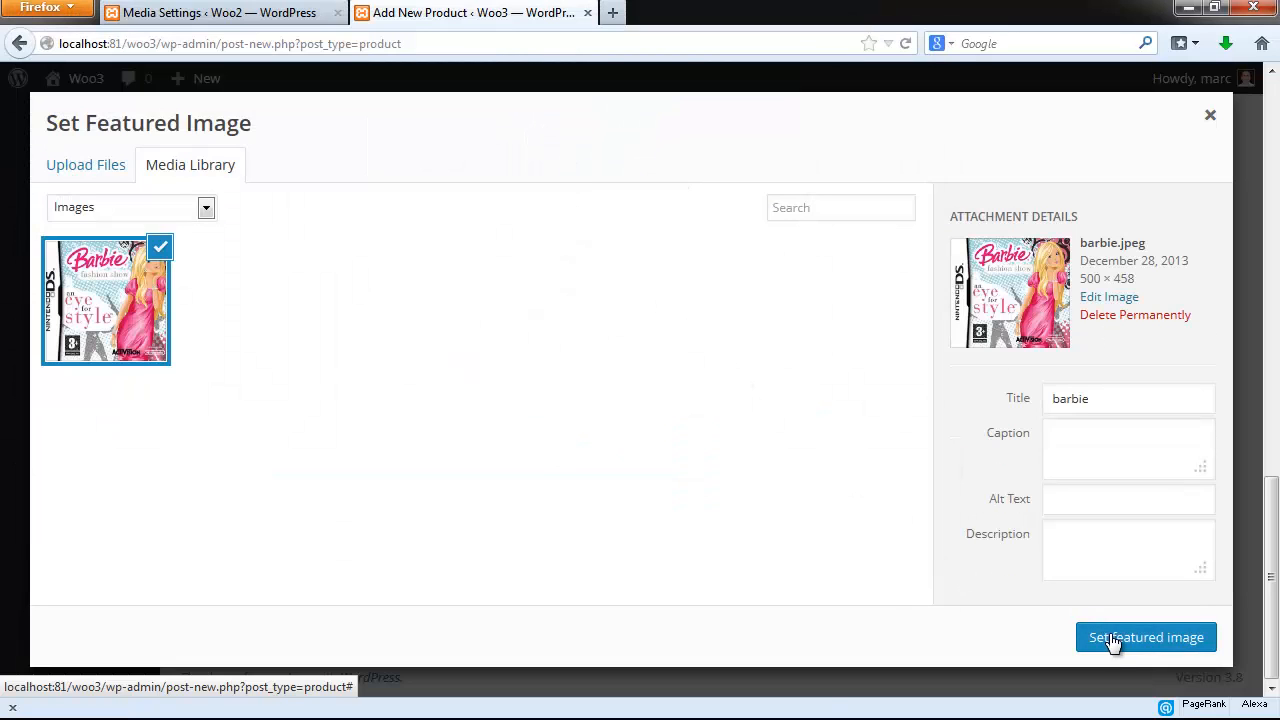
{"action": "left_click", "coordinate": [1144, 636]}
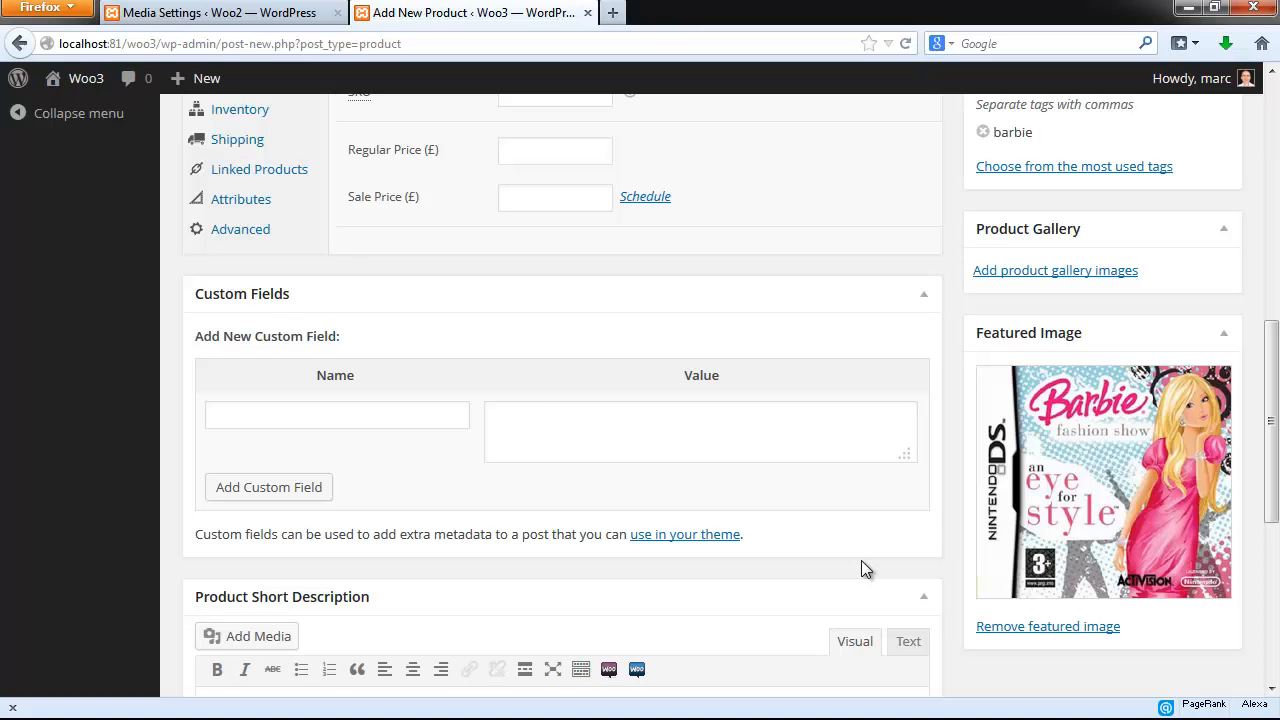
{"action": "mouse_move", "coordinate": [896, 630]}
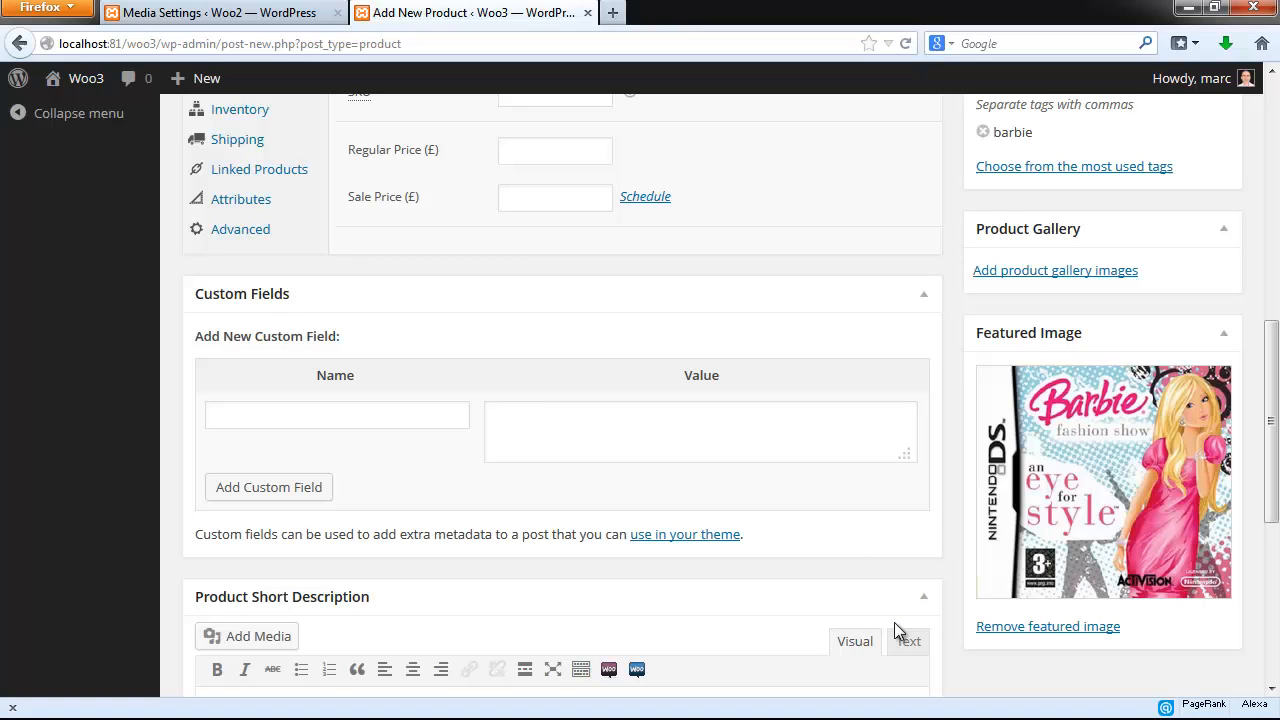
{"action": "mouse_move", "coordinate": [818, 562]}
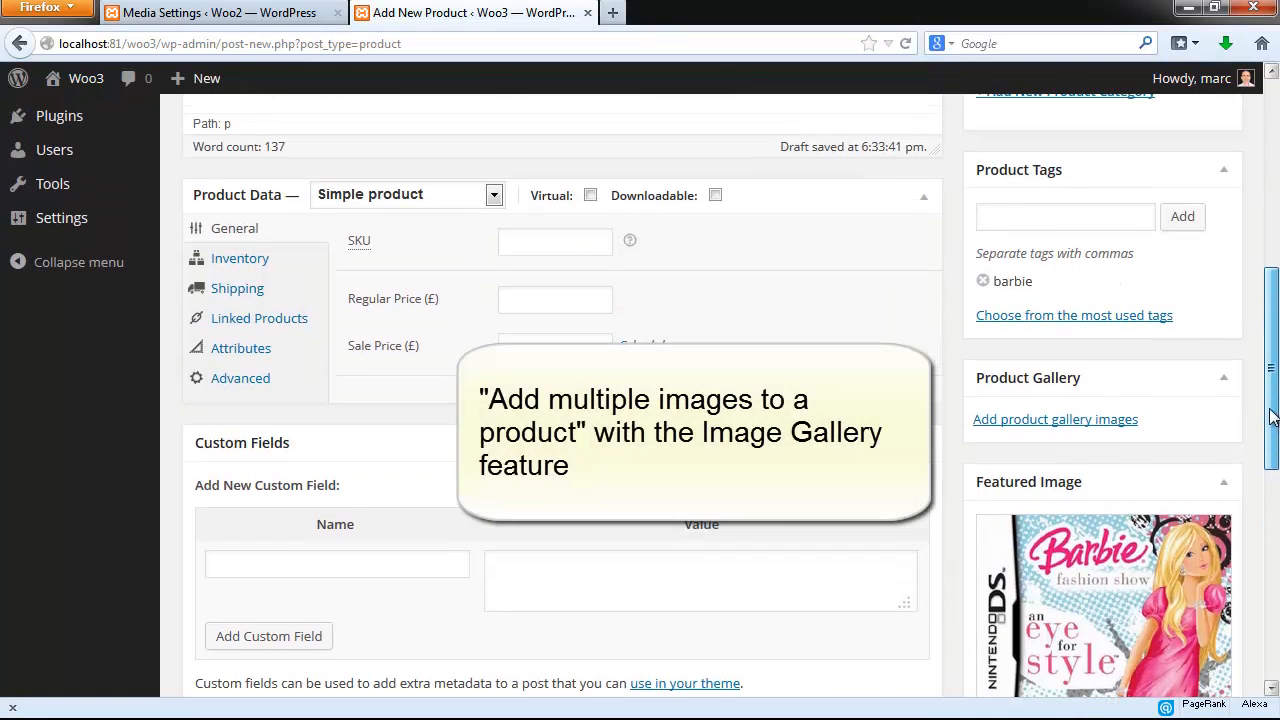
{"action": "mouse_move", "coordinate": [1056, 420]}
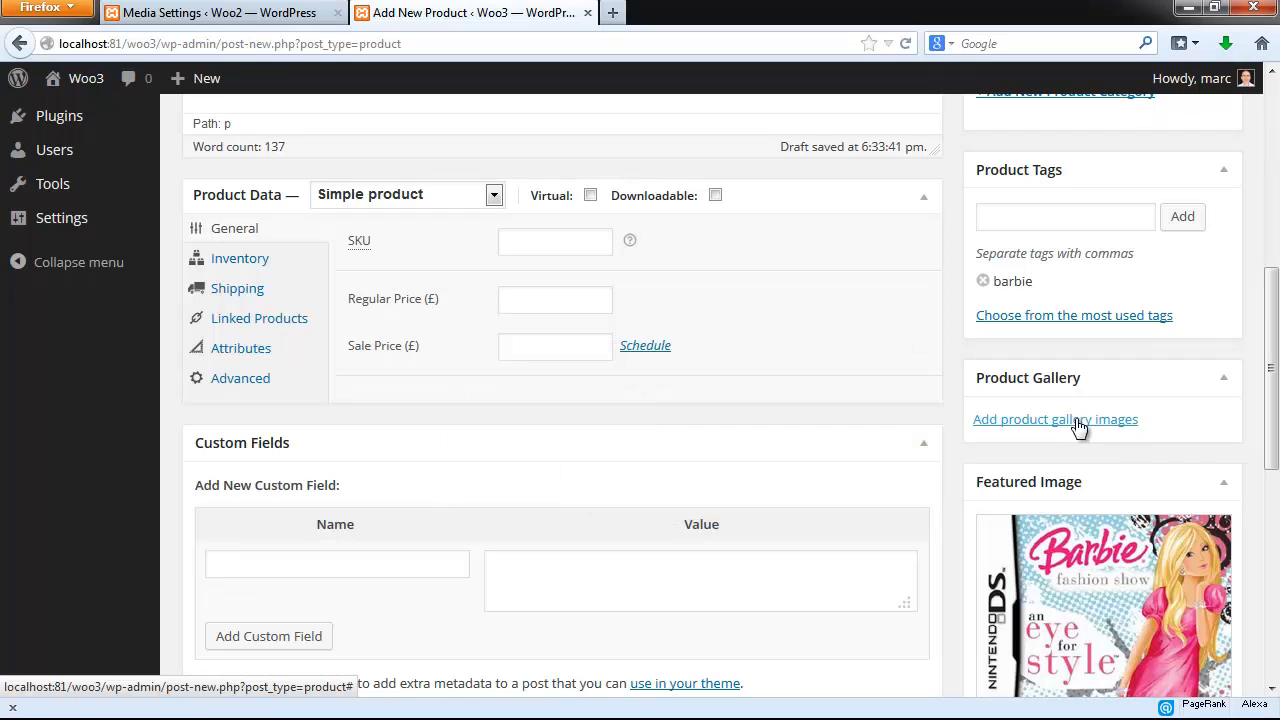
{"action": "left_click", "coordinate": [556, 300]}
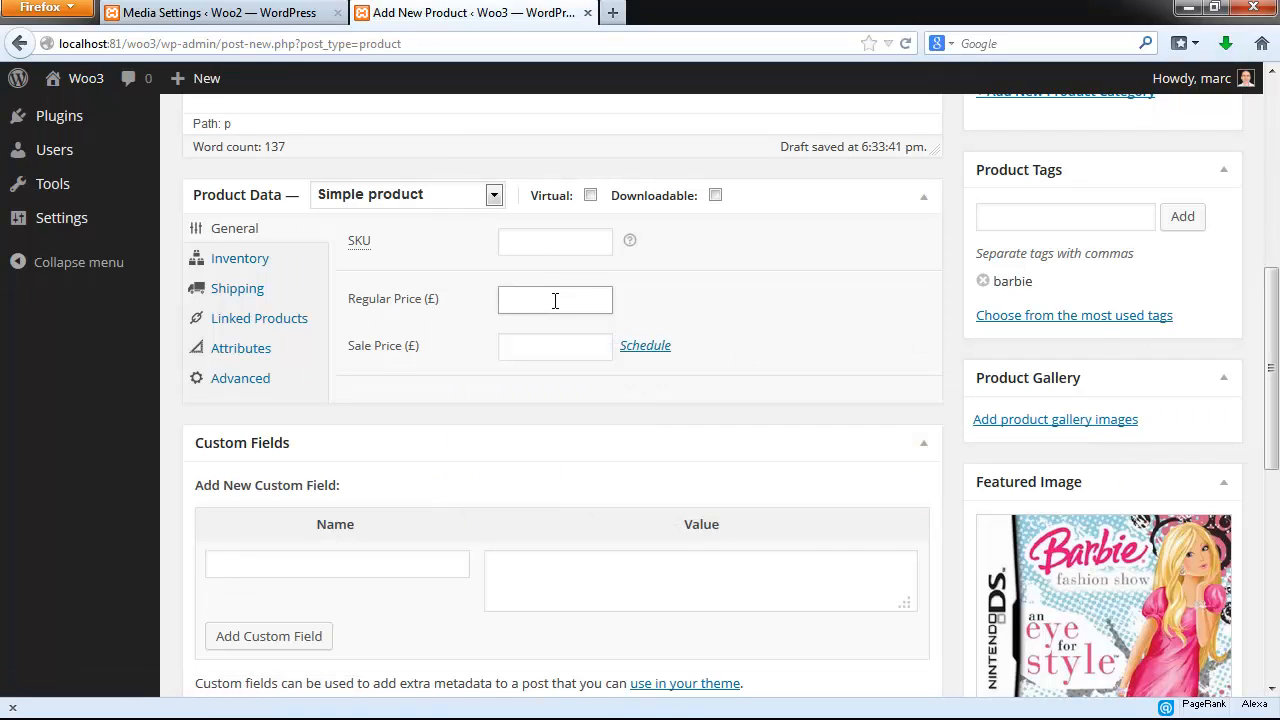
Set the regular price to $19 and review the product's Advanced settings.
{"action": "type", "text": "$19"}
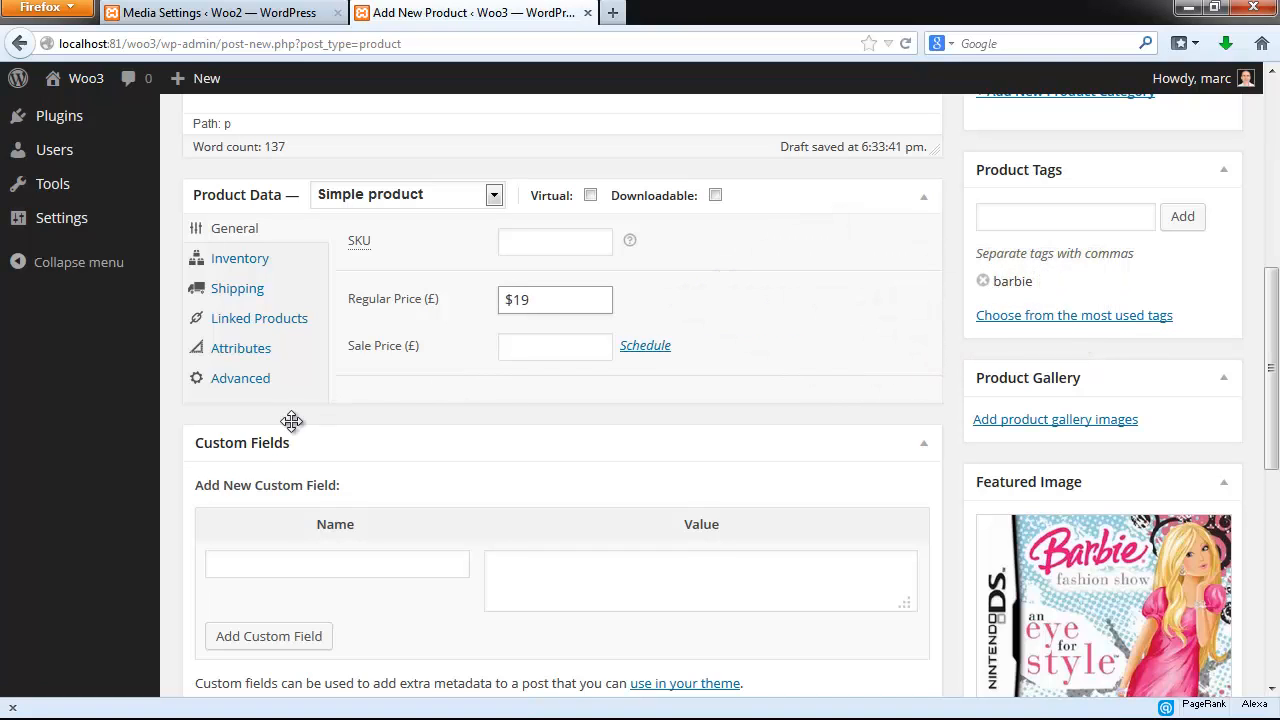
{"action": "mouse_move", "coordinate": [240, 378]}
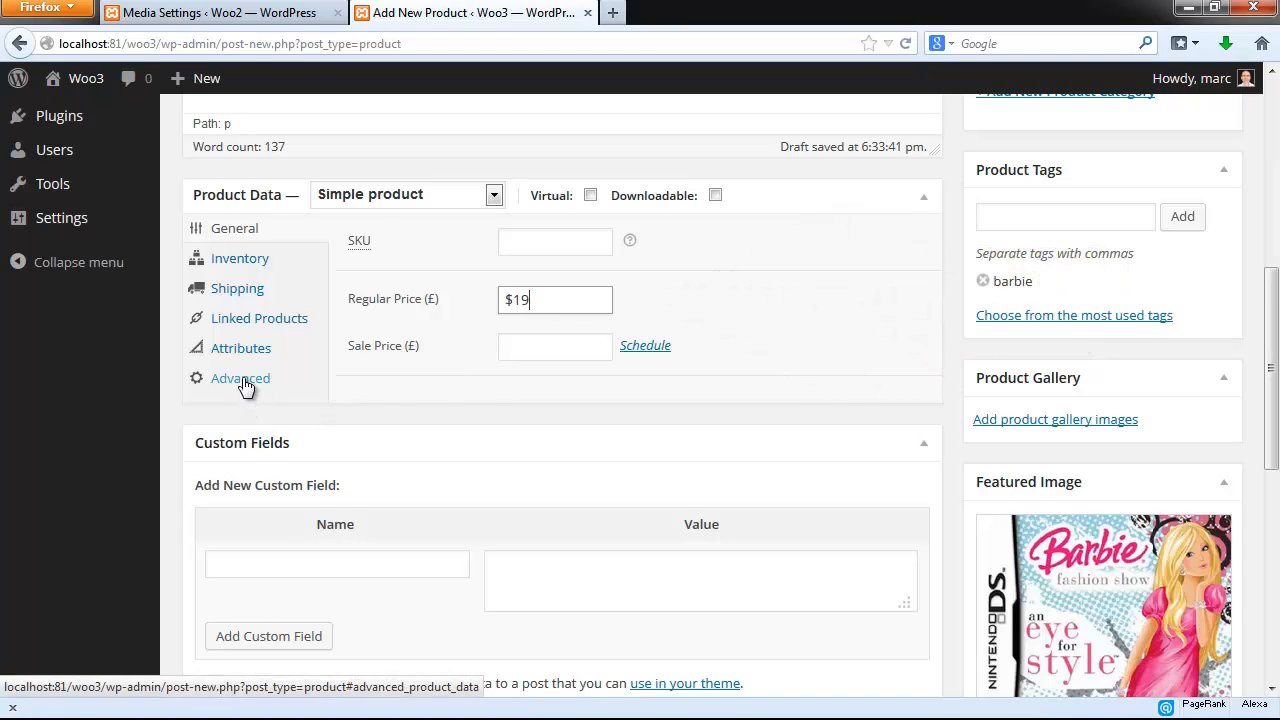
{"action": "left_click", "coordinate": [240, 378]}
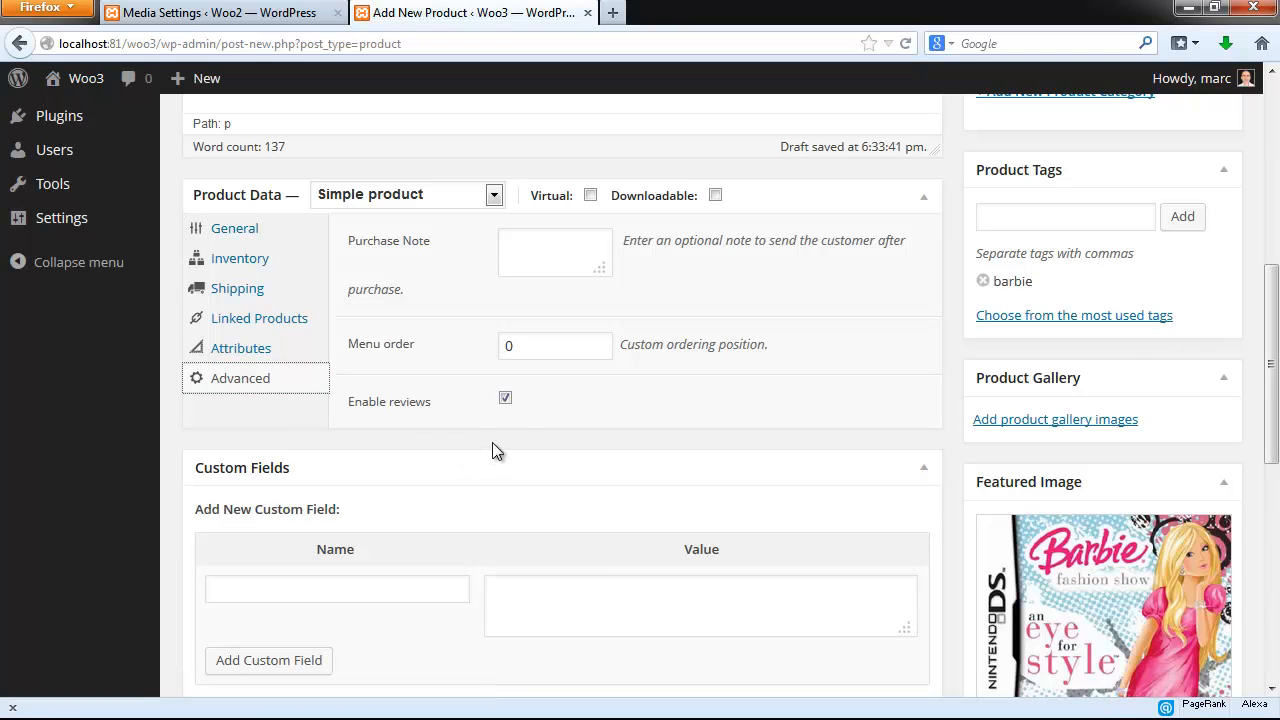
{"action": "left_click", "coordinate": [504, 398]}
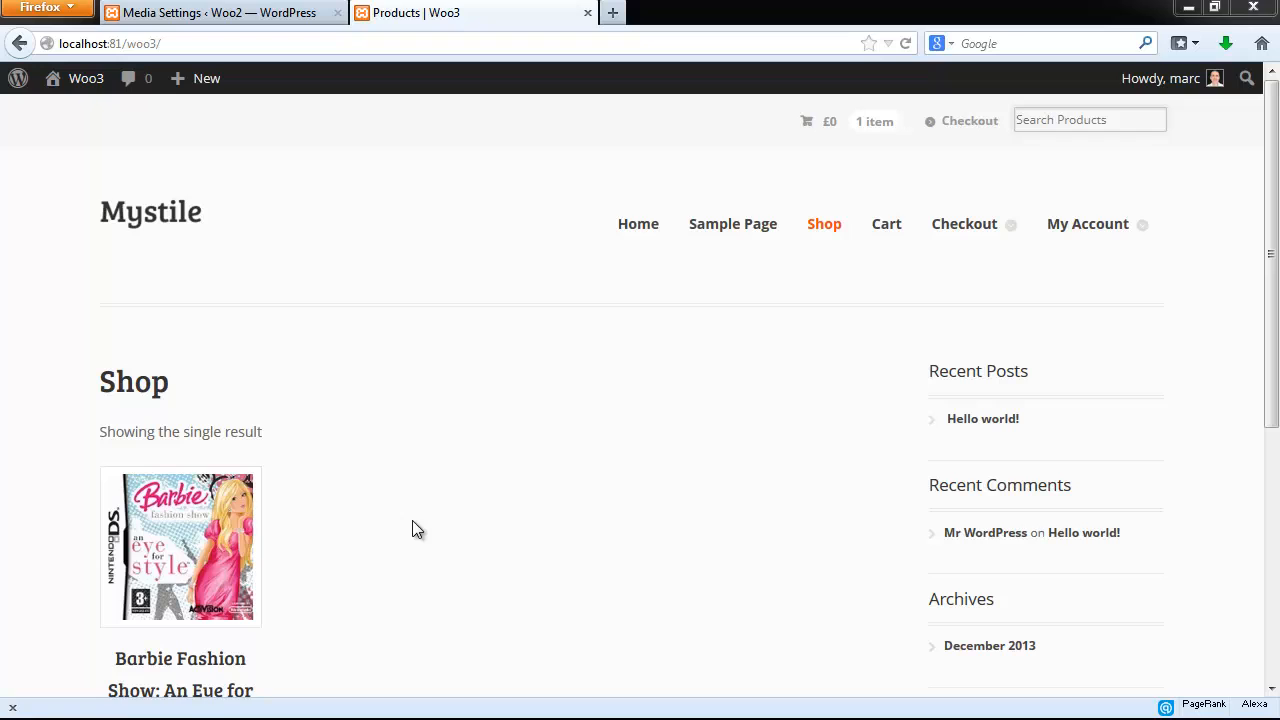
{"action": "mouse_move", "coordinate": [256, 636]}
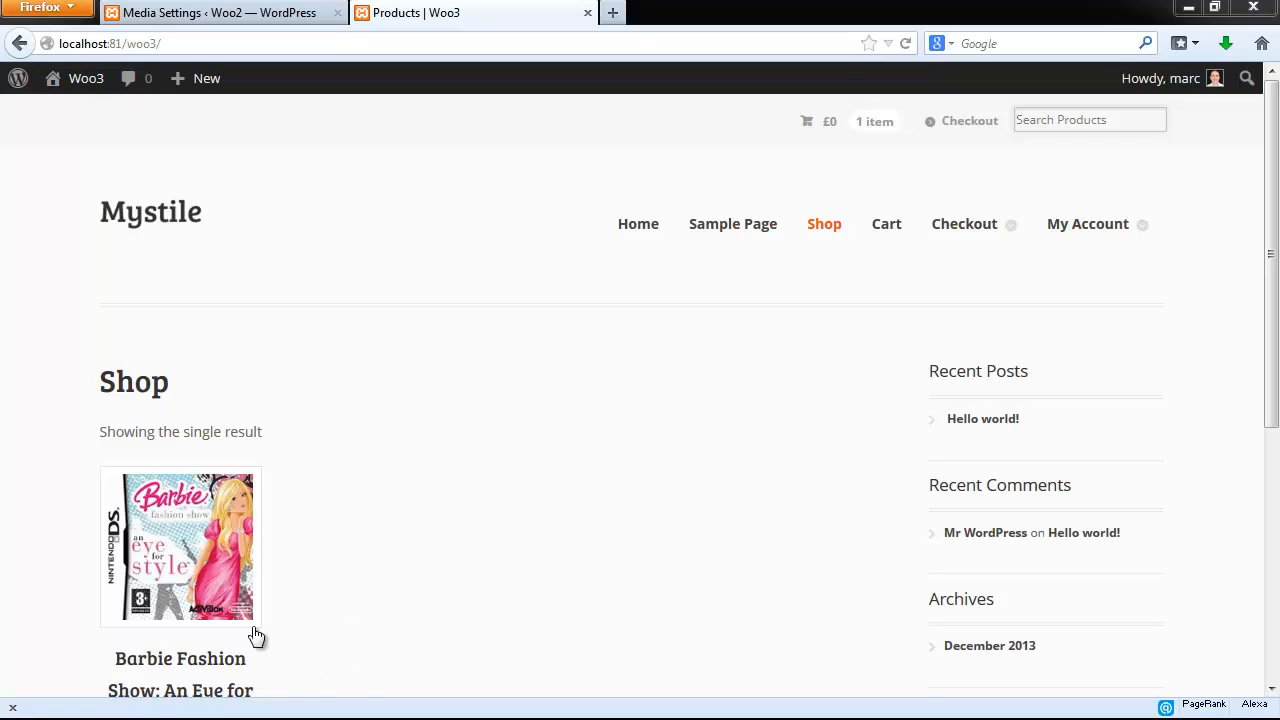
{"action": "mouse_move", "coordinate": [444, 580]}
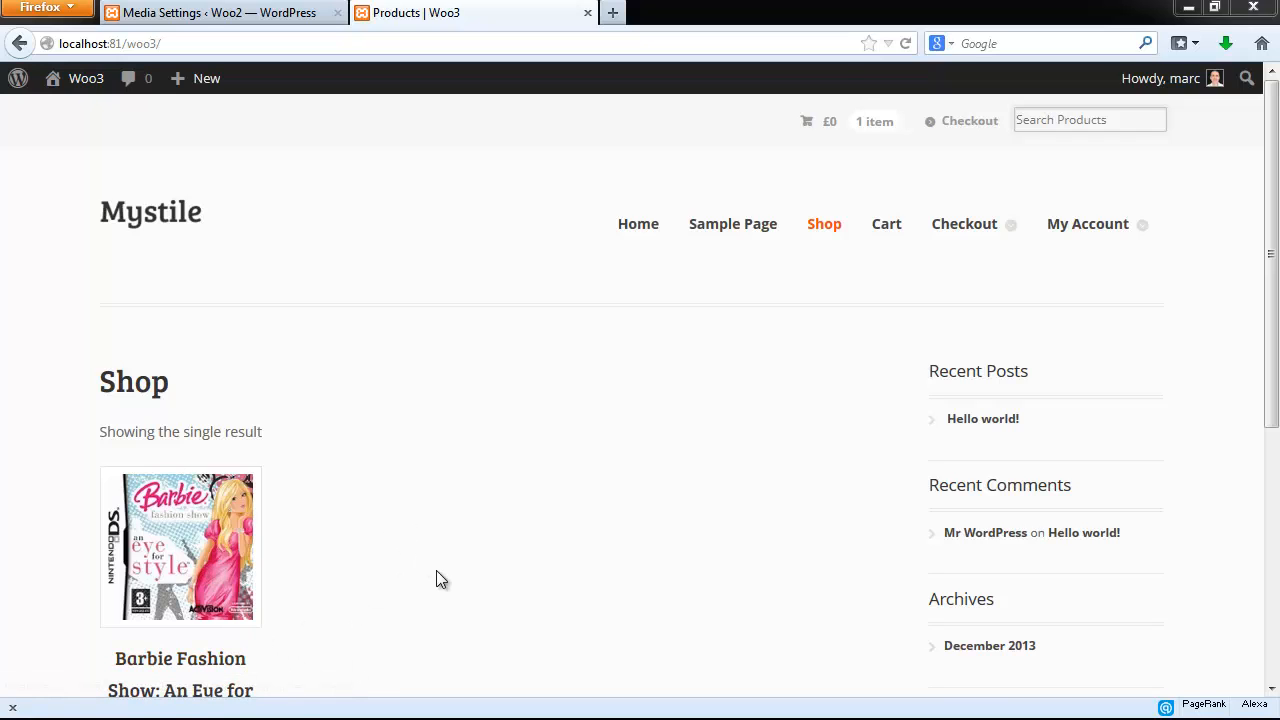
{"action": "mouse_move", "coordinate": [196, 570]}
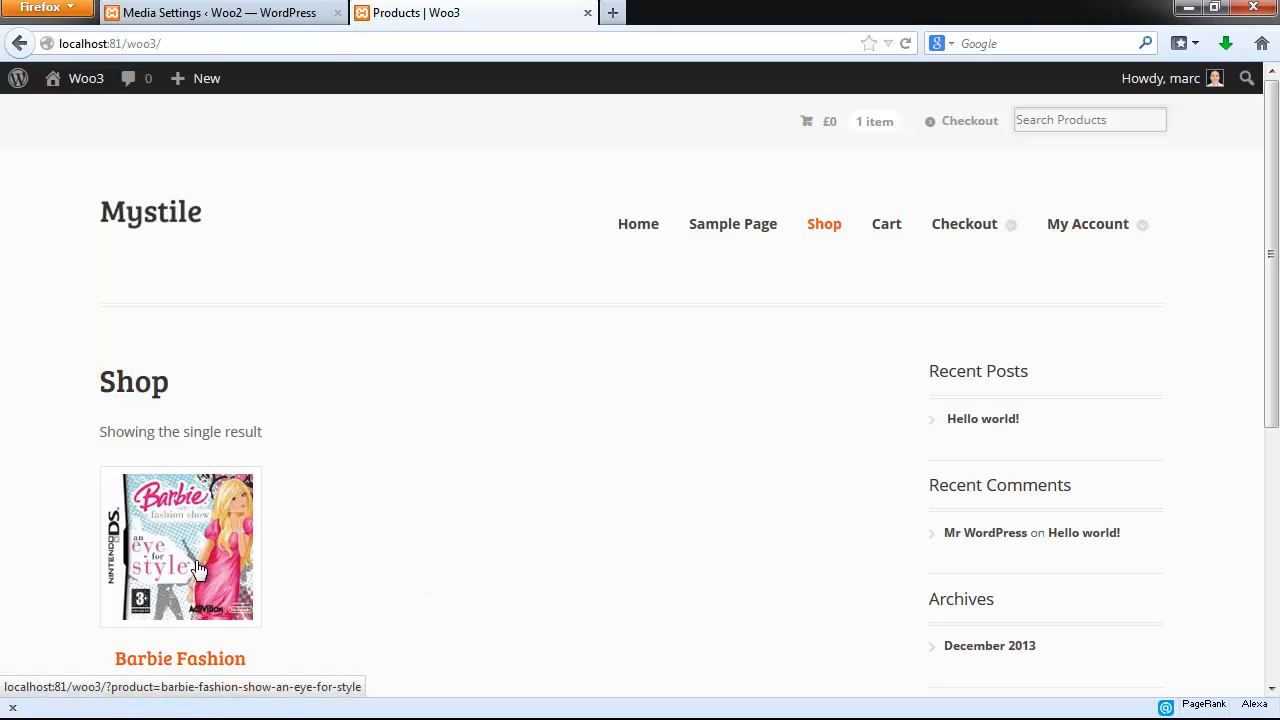
Open the Barbie Fashion Show product page from the Mystile Shop listing.
{"action": "left_click", "coordinate": [180, 546]}
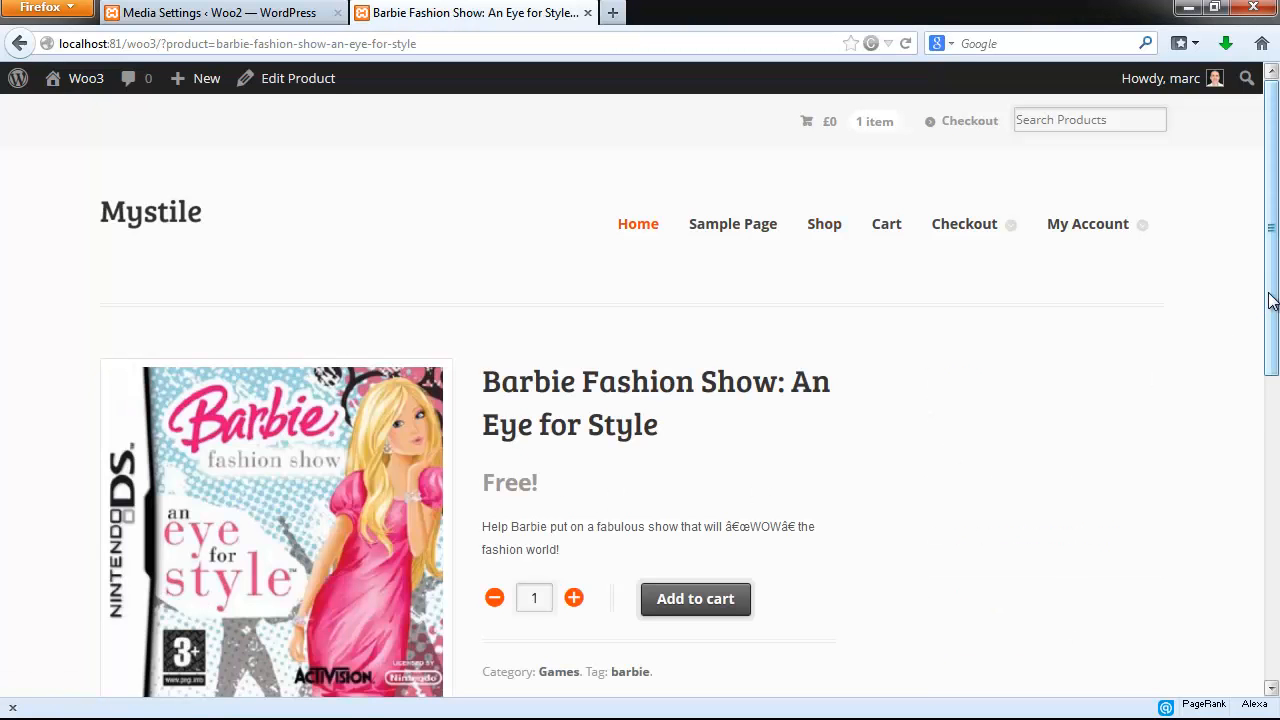
Add the Barbie game to the cart and return to the Shop listing all three products.
{"action": "scroll", "scroll_direction": "down", "scroll_amount": 3}
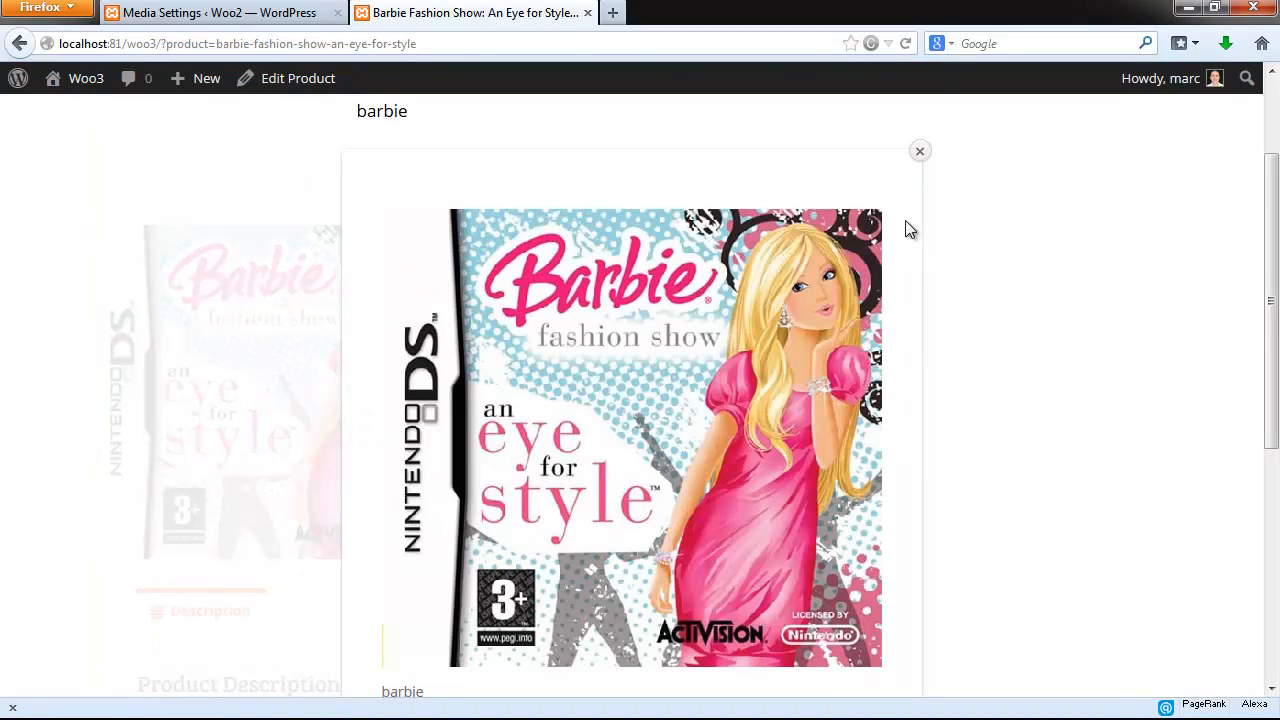
{"action": "left_click", "coordinate": [920, 152]}
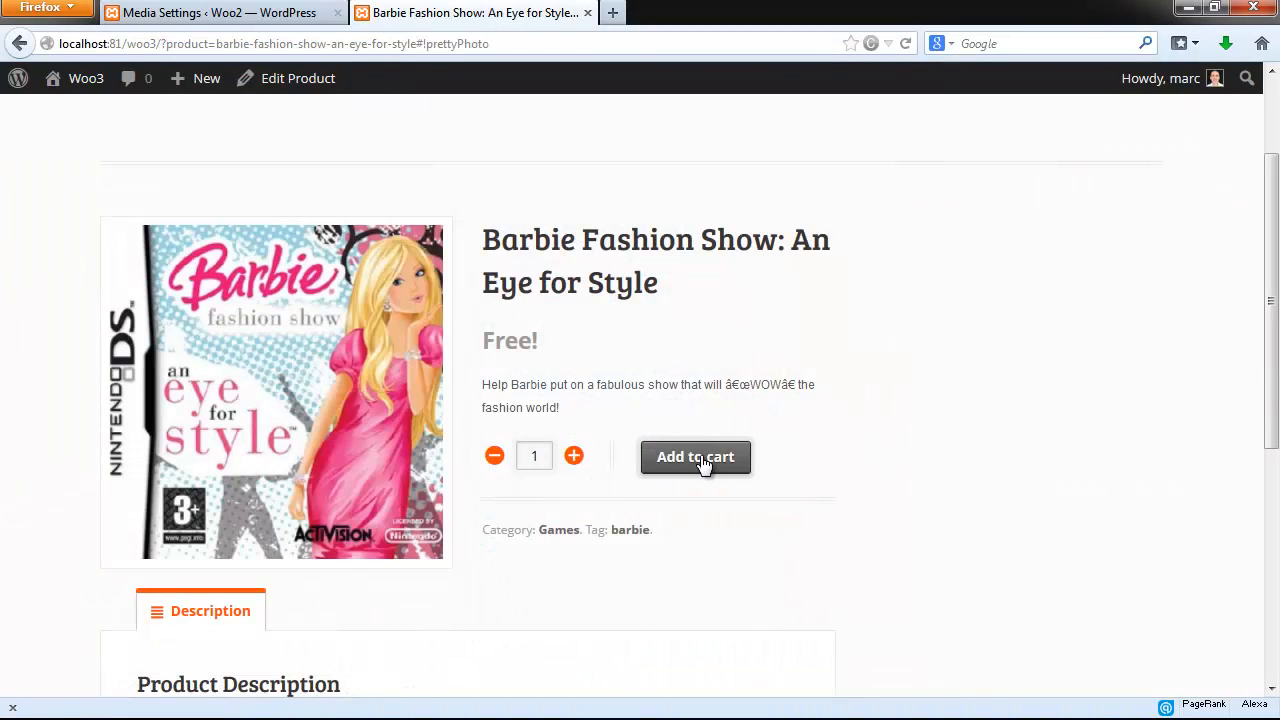
{"action": "left_click", "coordinate": [696, 456]}
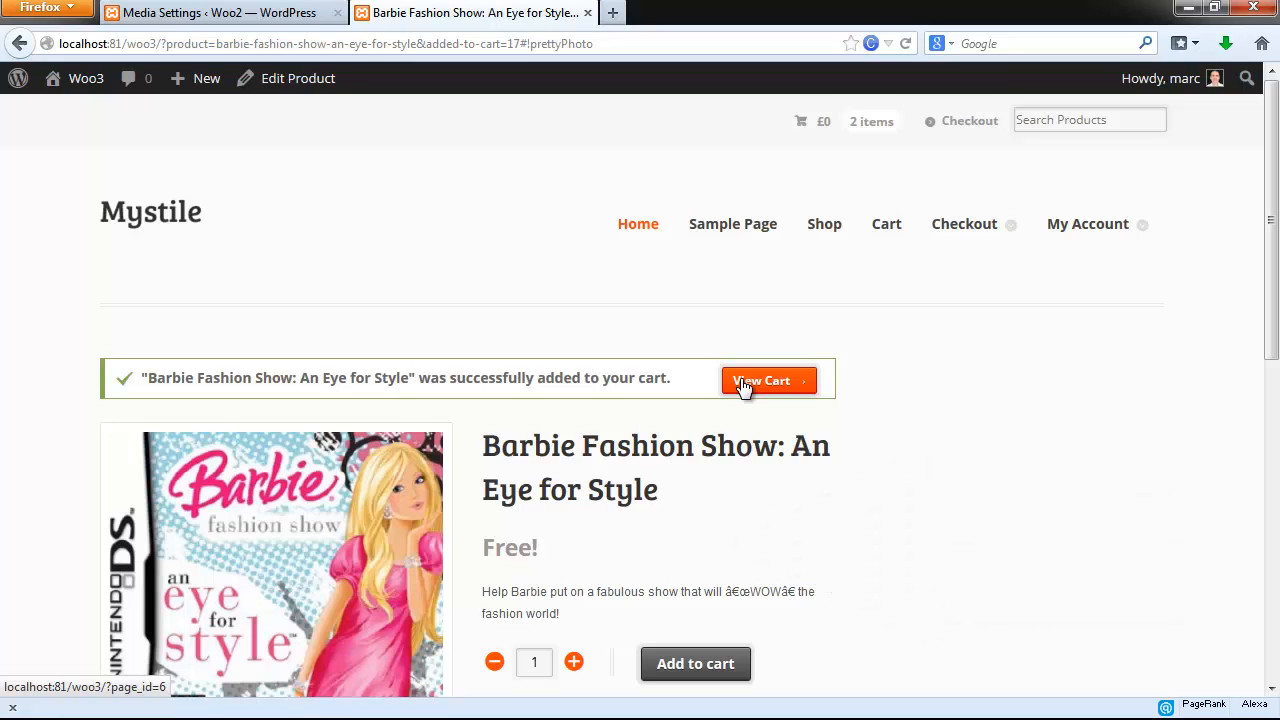
{"action": "left_click", "coordinate": [824, 224]}
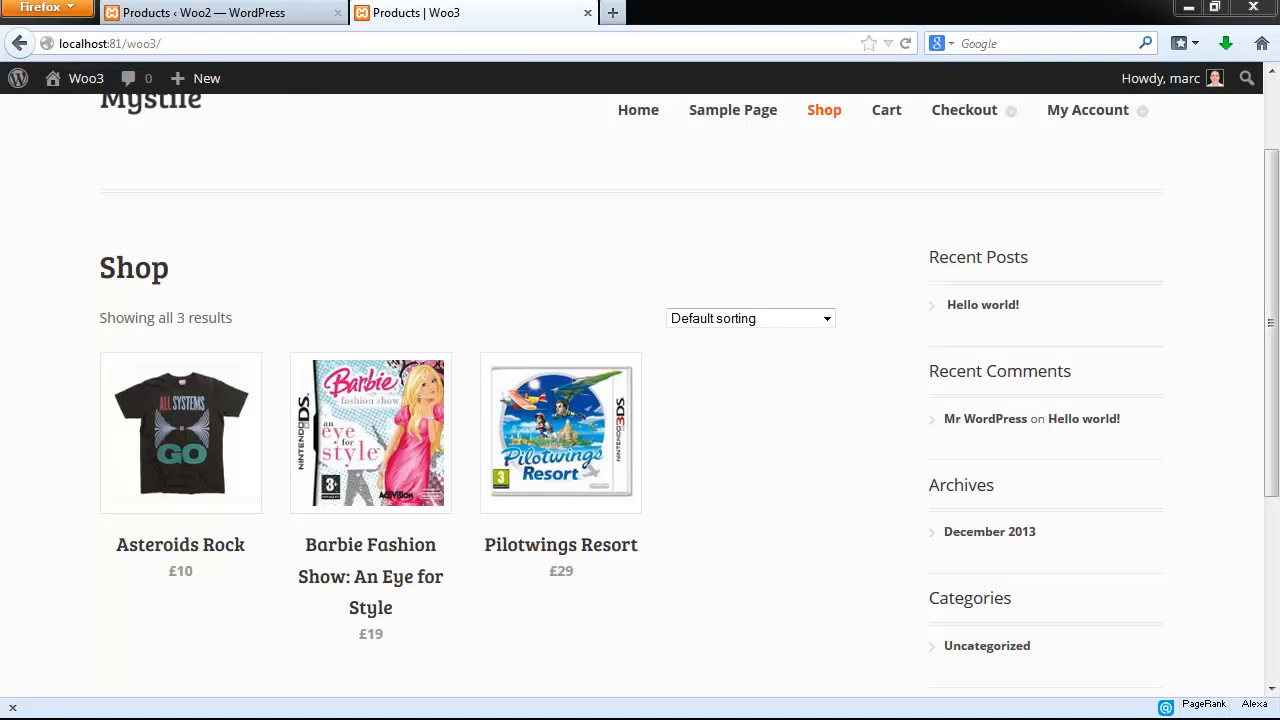